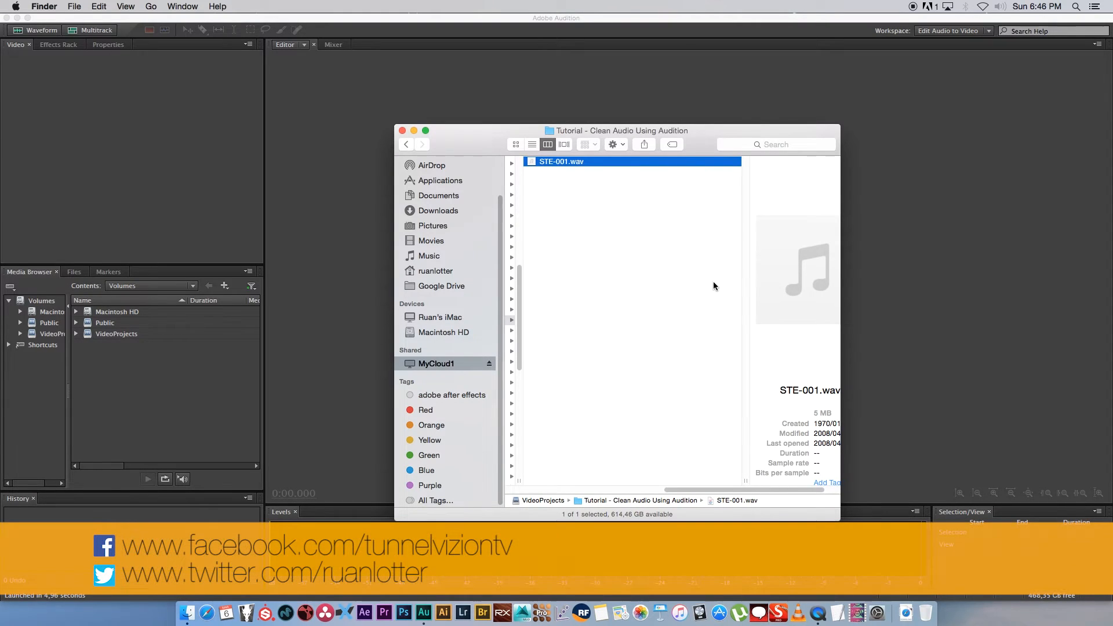
pyautogui.moveTo(709, 286)
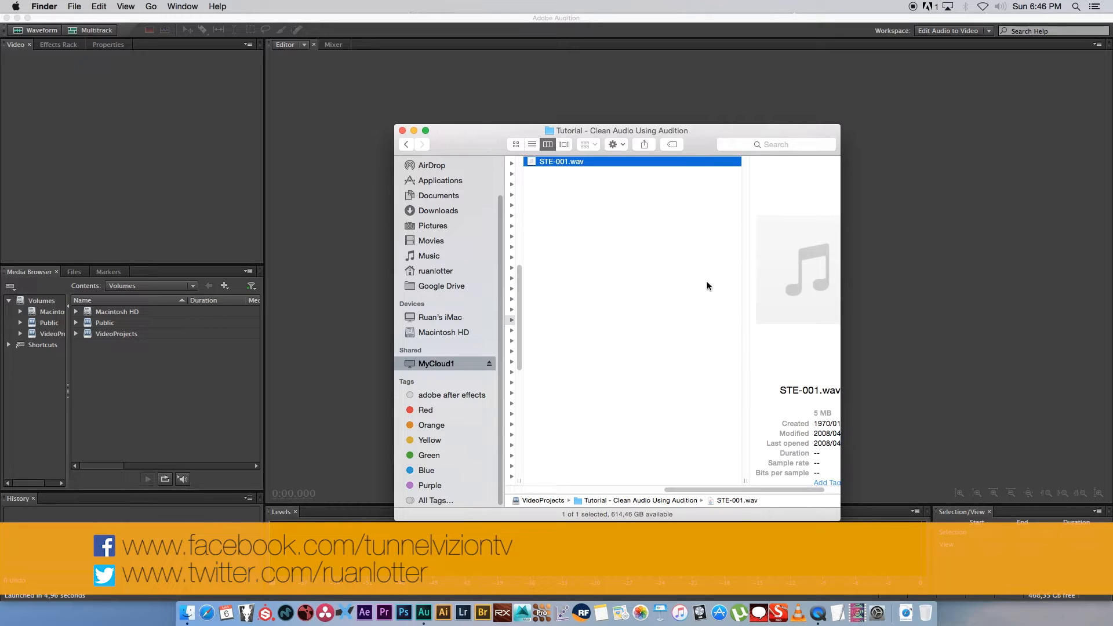
pyautogui.moveTo(711, 285)
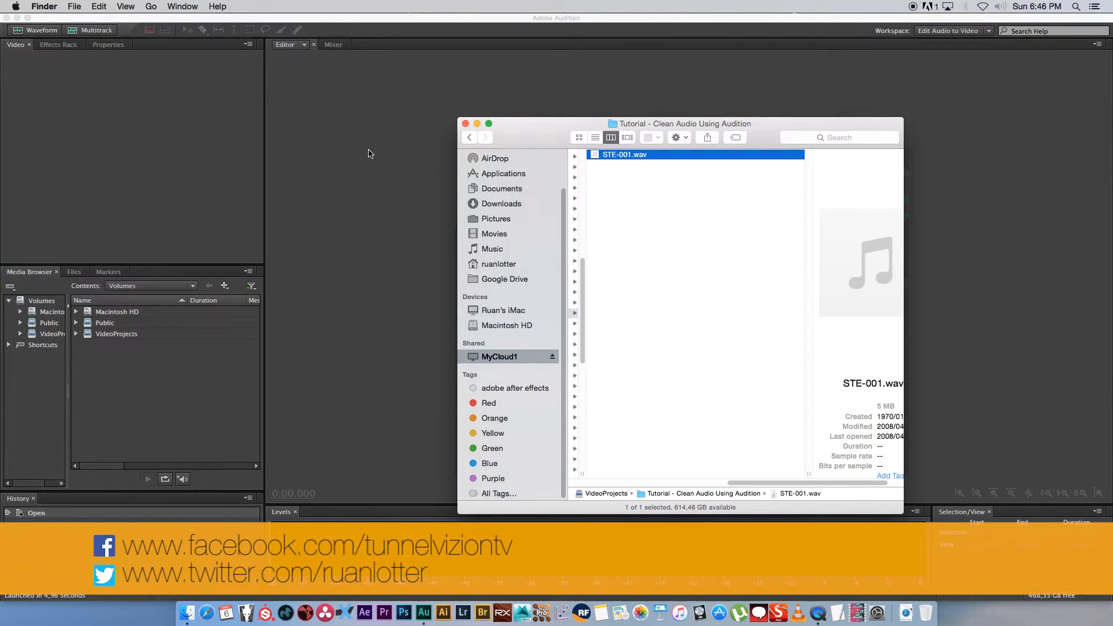
# Open STE-001.wav in Audition and play it back to hear the fan noise
pyautogui.doubleClick(639, 154)
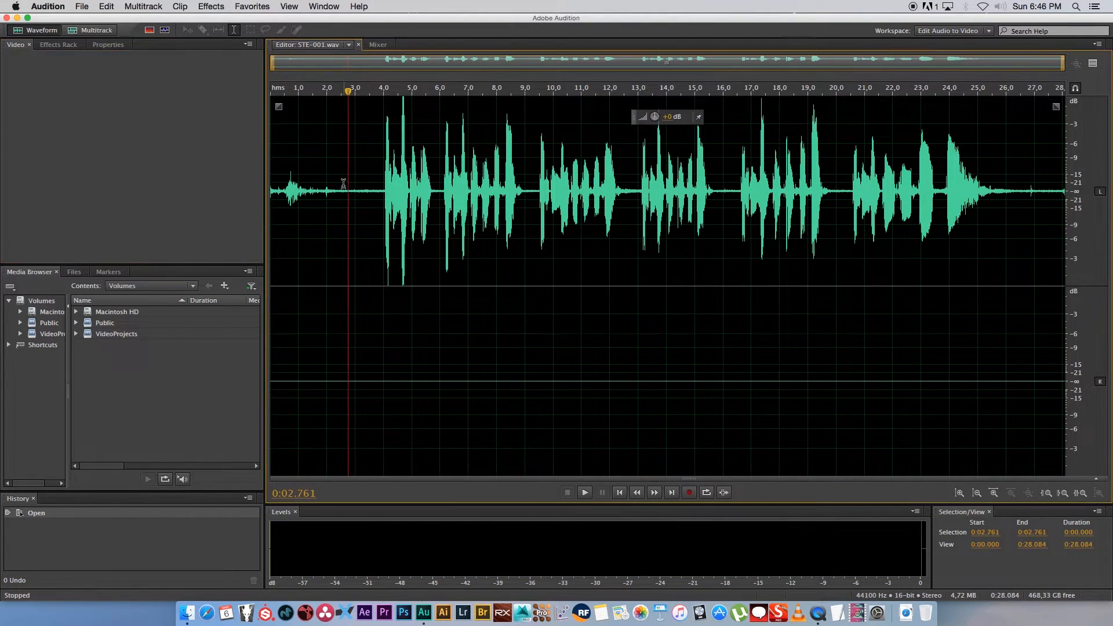
pyautogui.click(585, 492)
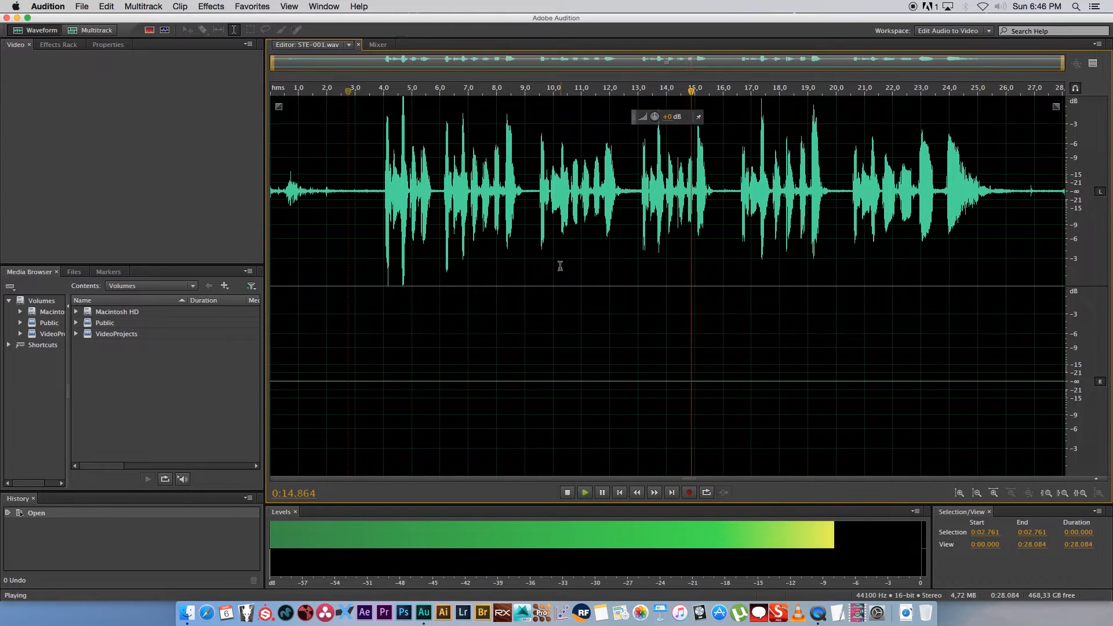
pyautogui.click(568, 492)
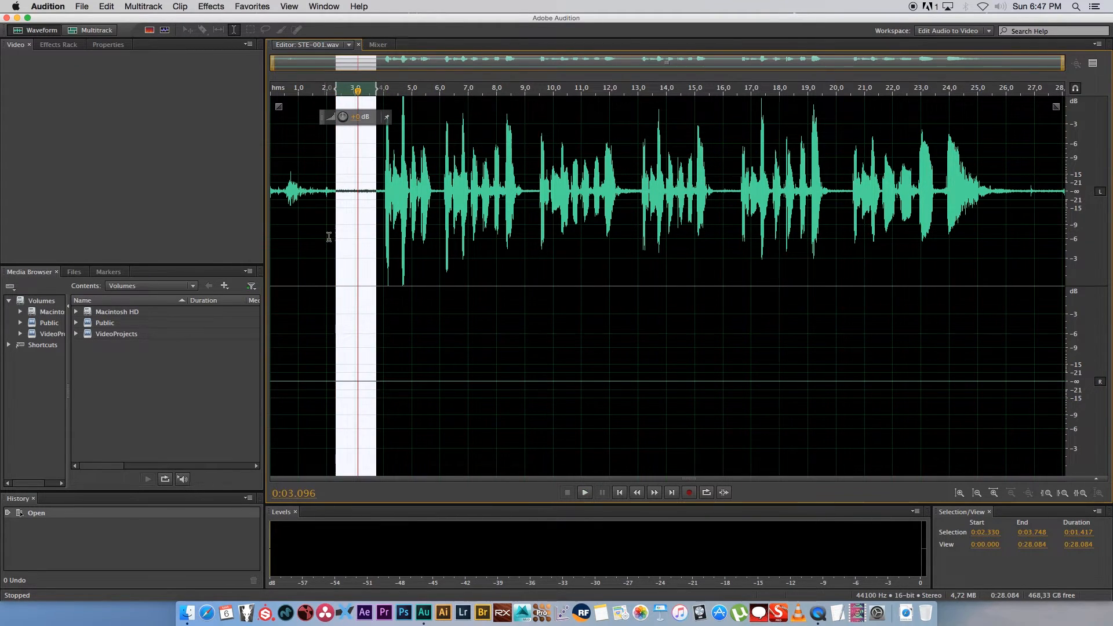
pyautogui.moveTo(350, 250)
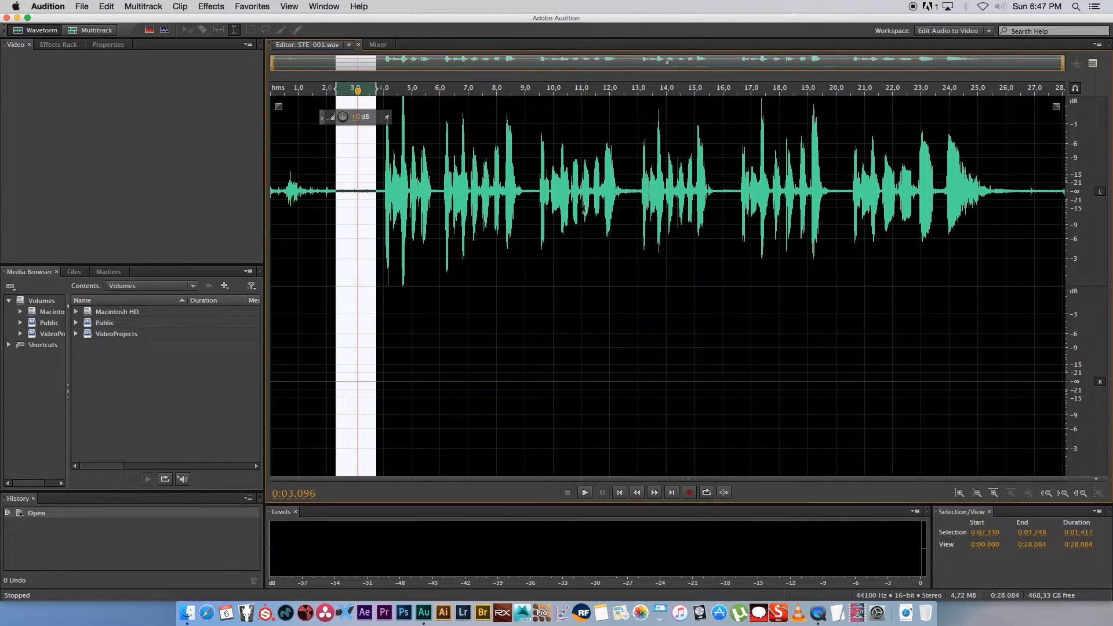
pyautogui.moveTo(650, 157)
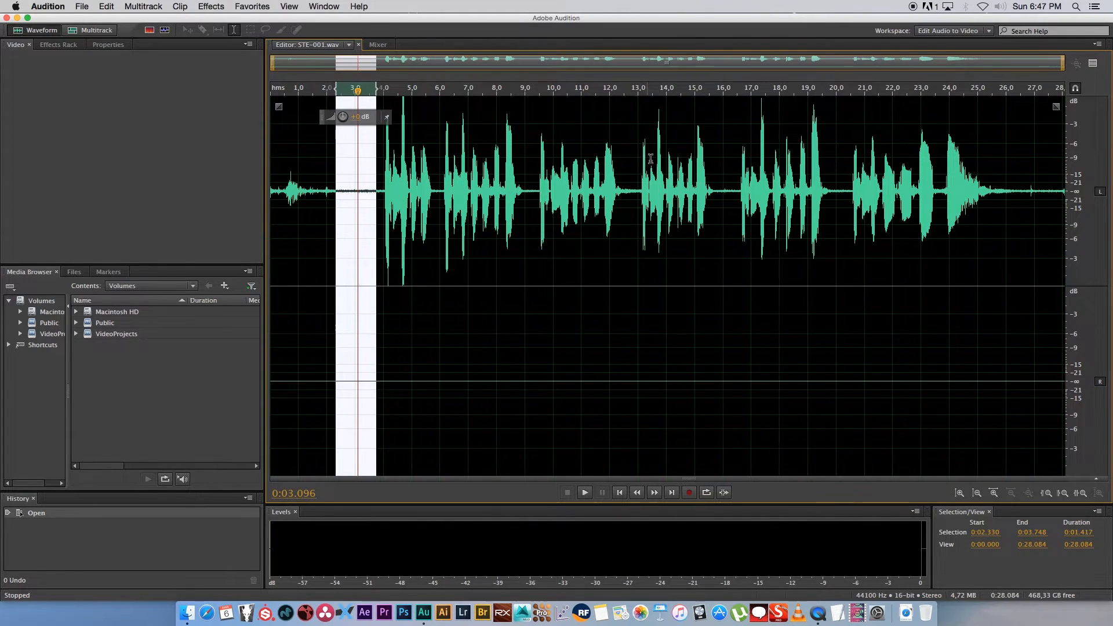
pyautogui.click(584, 493)
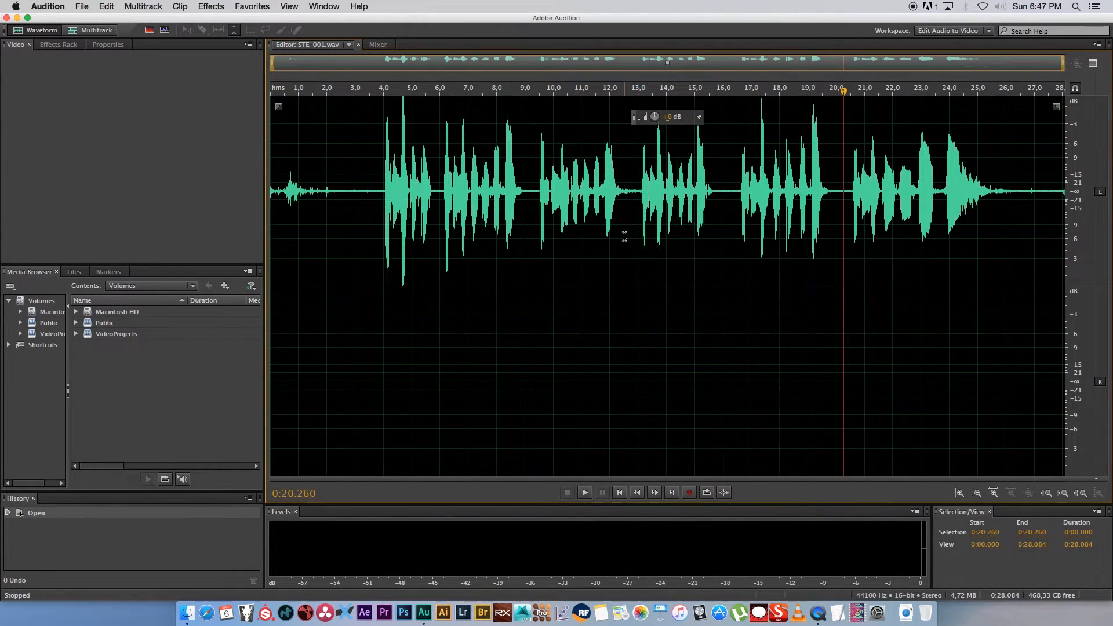
pyautogui.moveTo(722, 190)
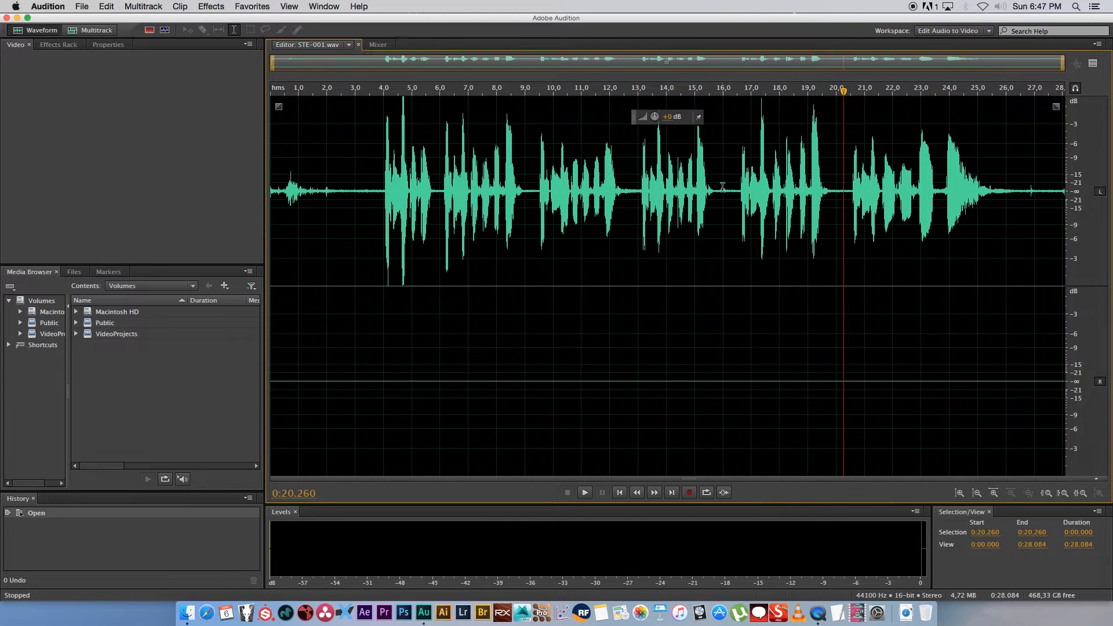
pyautogui.moveTo(706, 216)
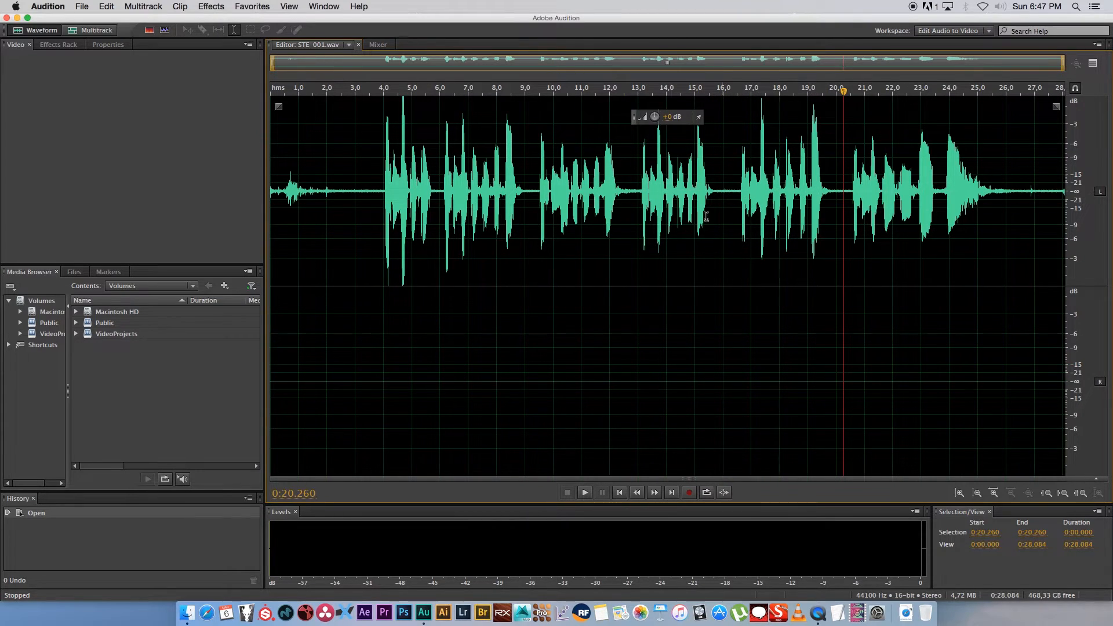
pyautogui.moveTo(697, 260)
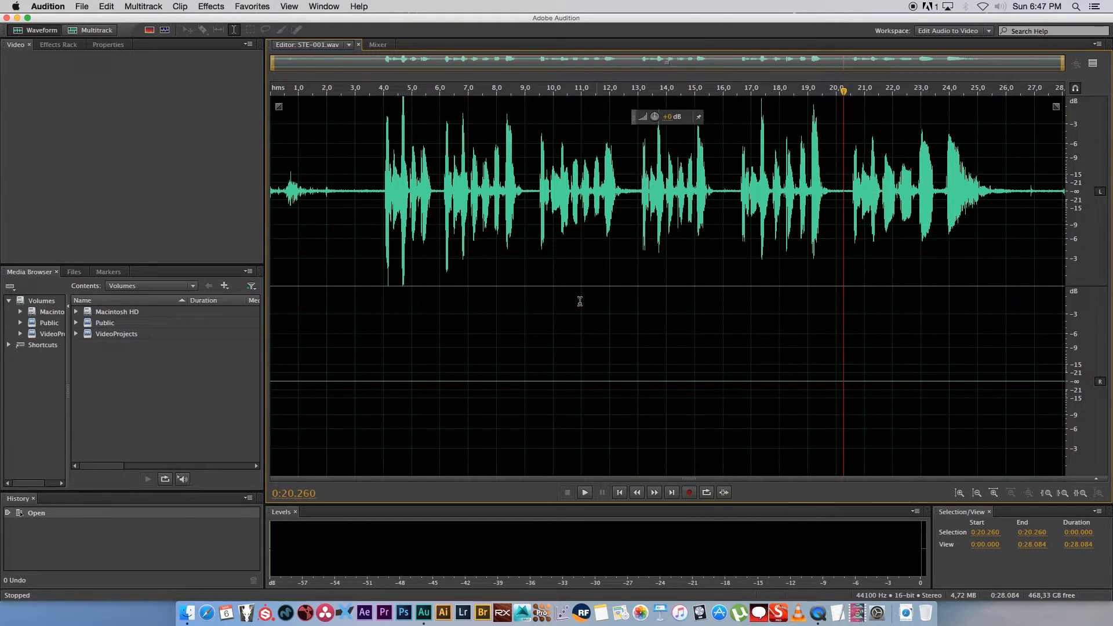
pyautogui.moveTo(341, 169)
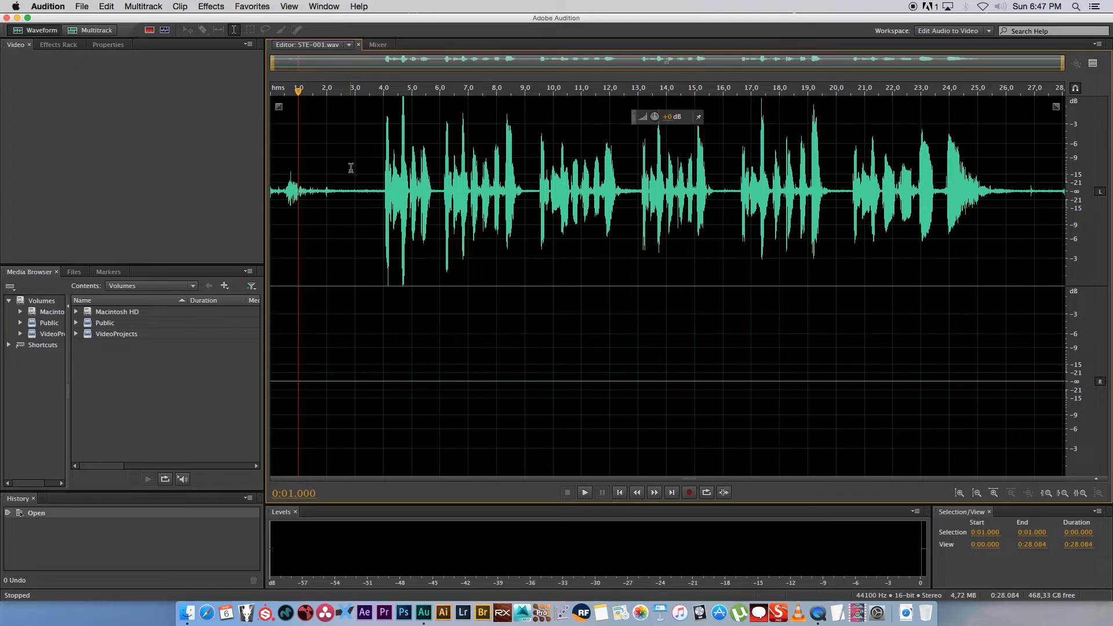
# Select the quiet stretch before the speech (about 2.2–4 s) and capture a noise print
pyautogui.moveTo(334, 192); pyautogui.dragTo(384, 192)
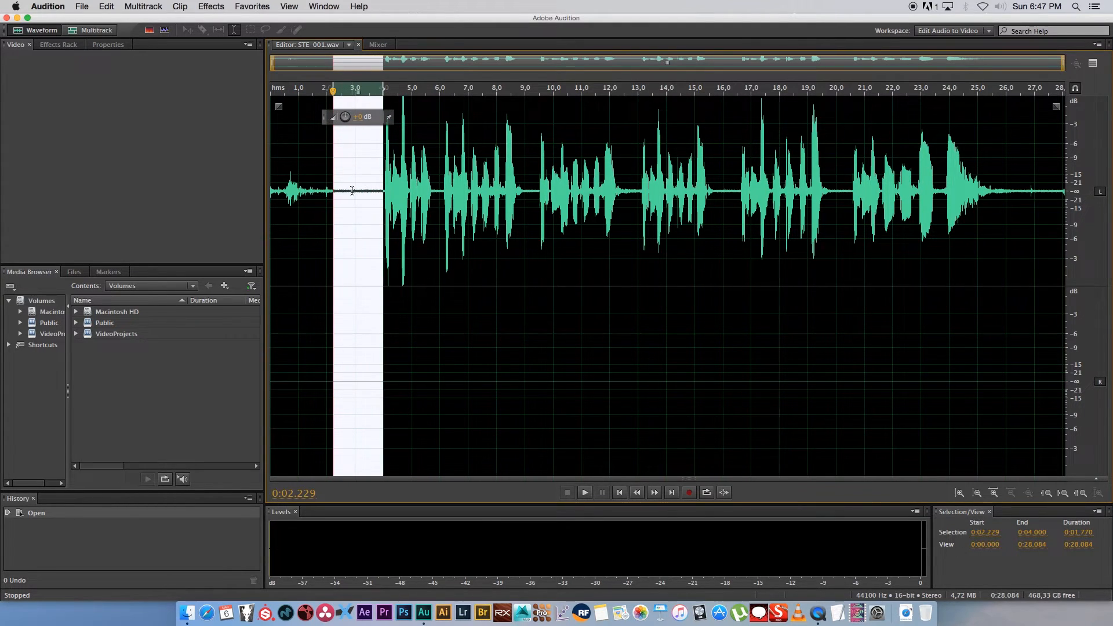
pyautogui.click(585, 493)
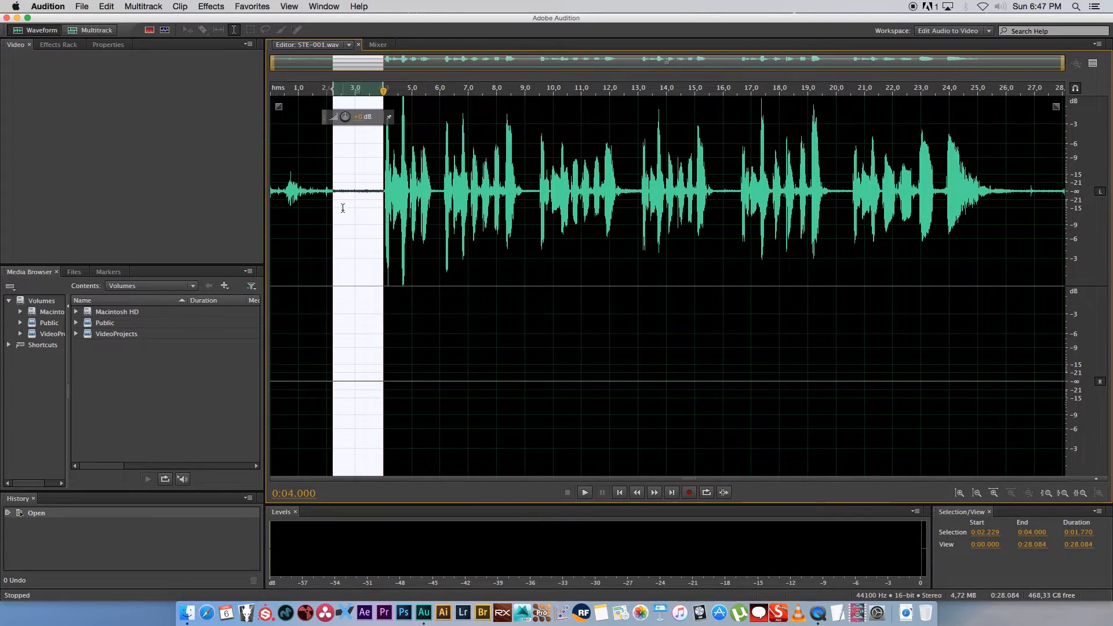
pyautogui.rightClick(368, 210)
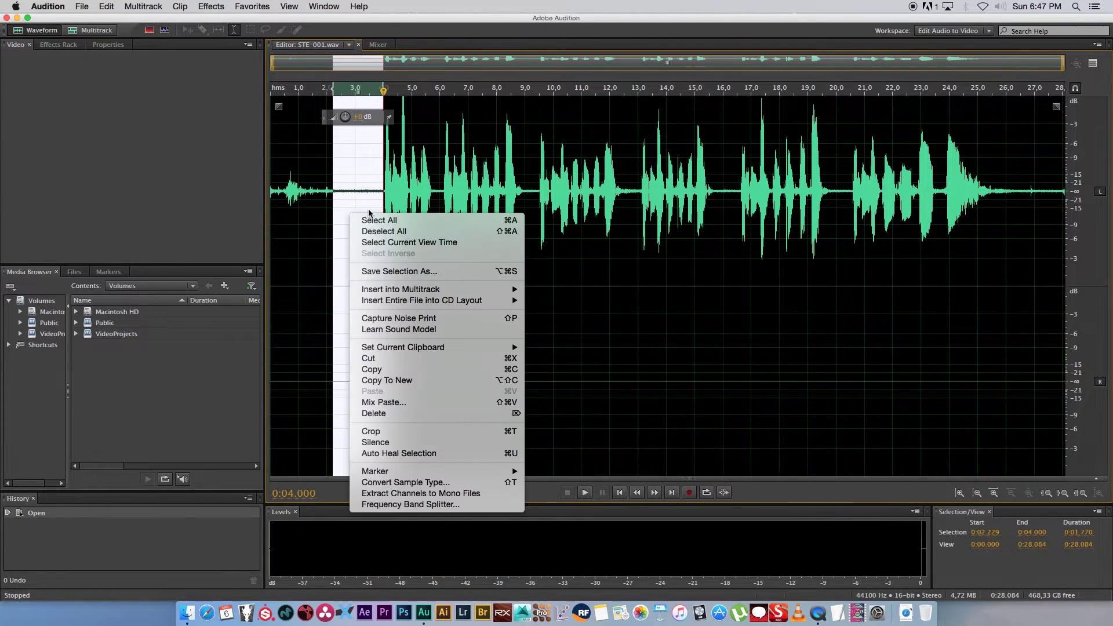
pyautogui.moveTo(390, 329)
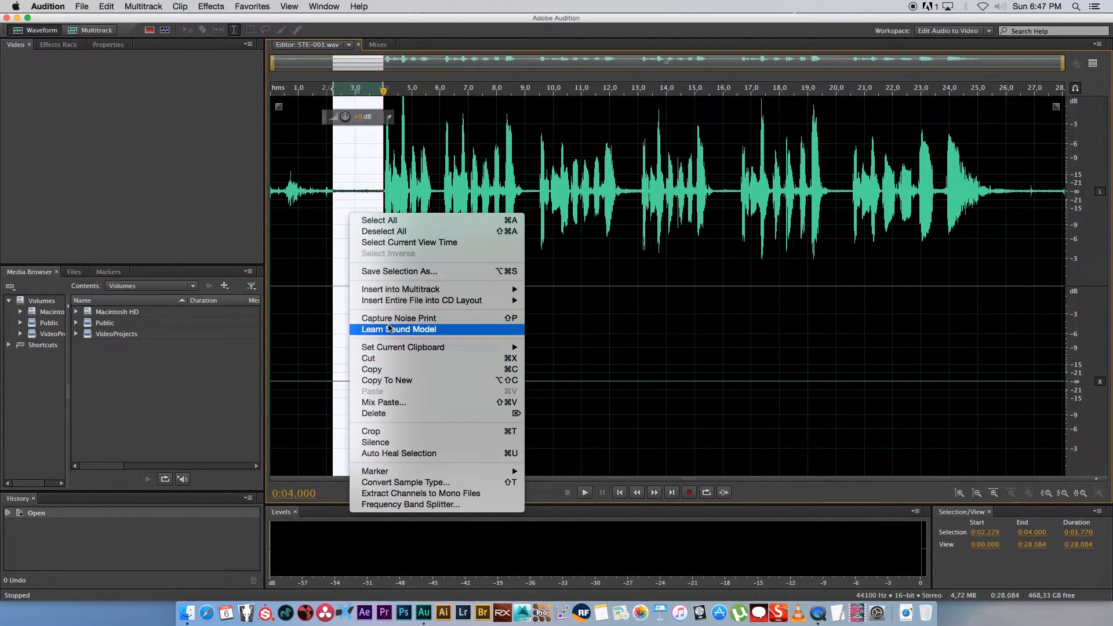
pyautogui.click(398, 318)
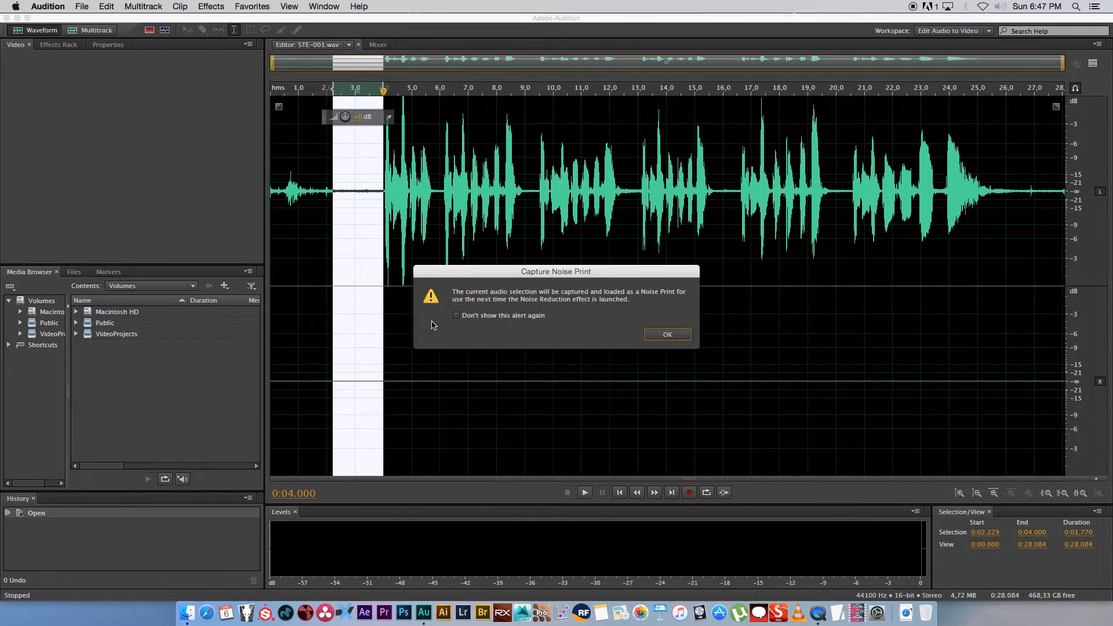
pyautogui.moveTo(385, 217)
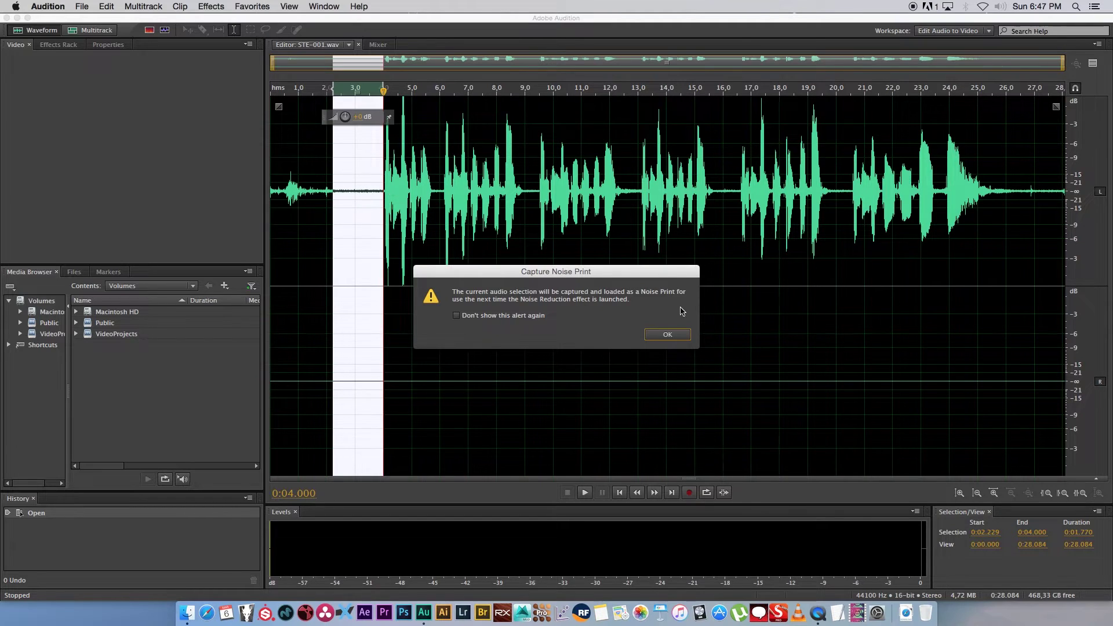
pyautogui.click(667, 335)
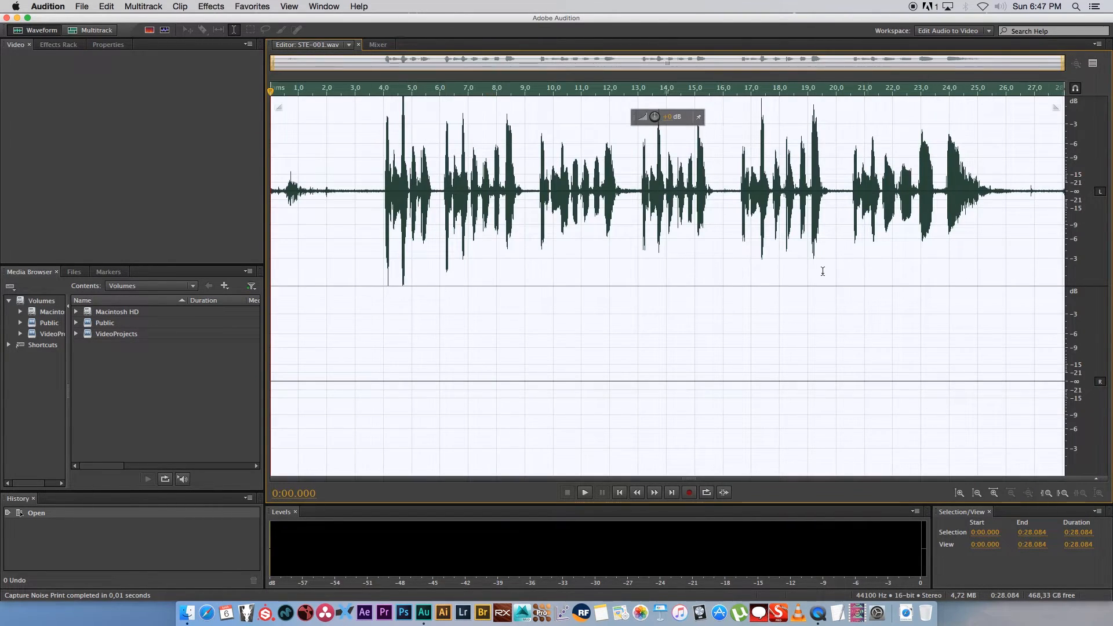
pyautogui.moveTo(395, 186)
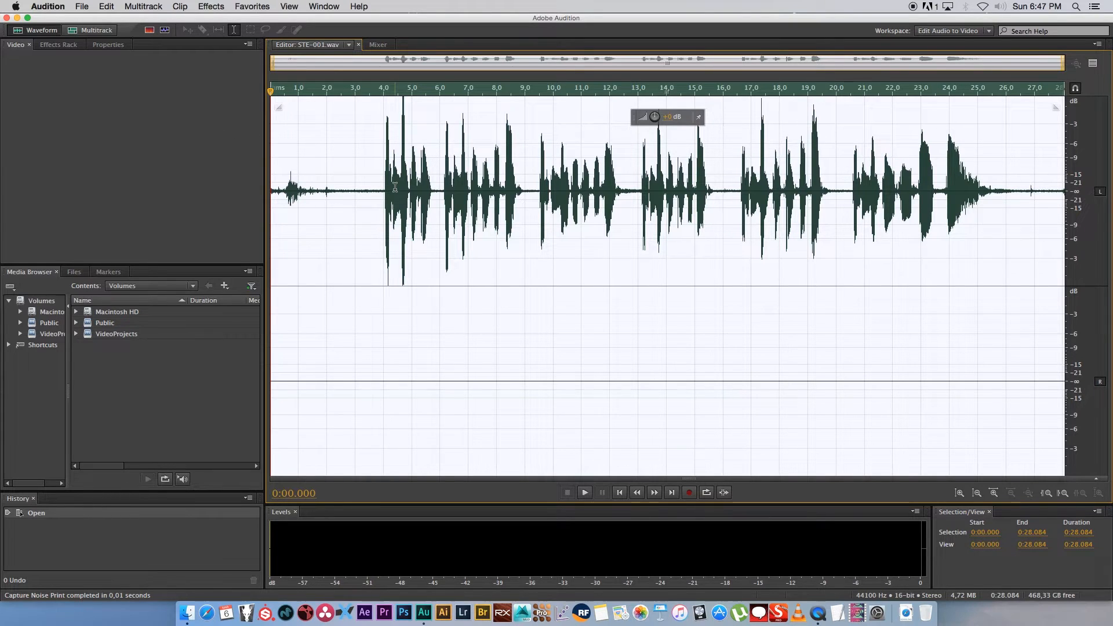
# Preview and apply Noise Reduction (process) with Reduce by set to 13.1 dB
pyautogui.click(211, 6)
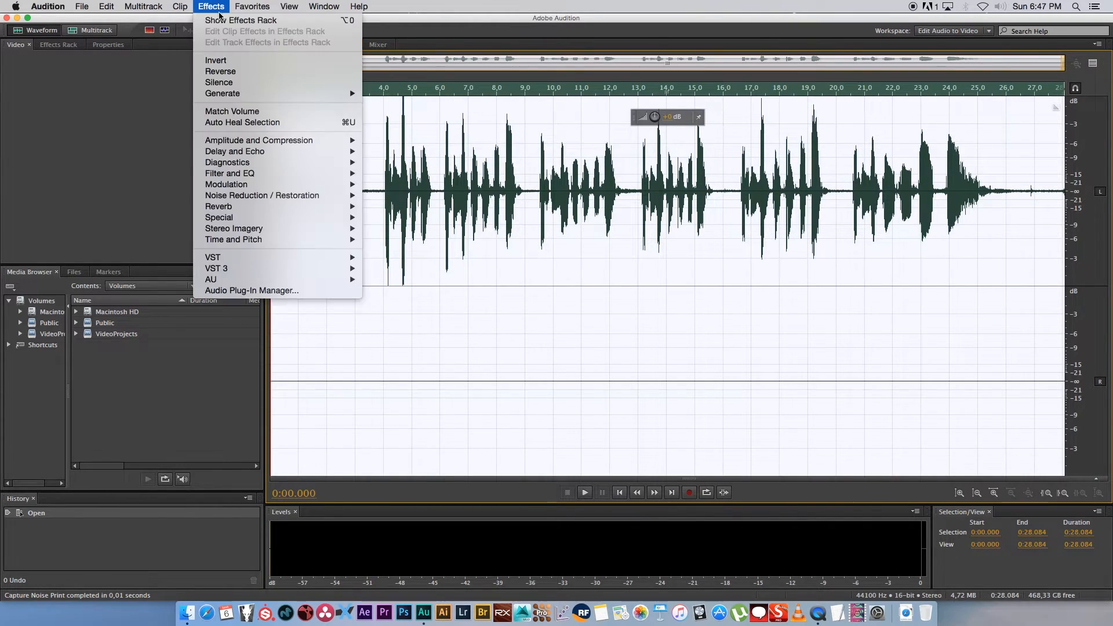
pyautogui.moveTo(278, 196)
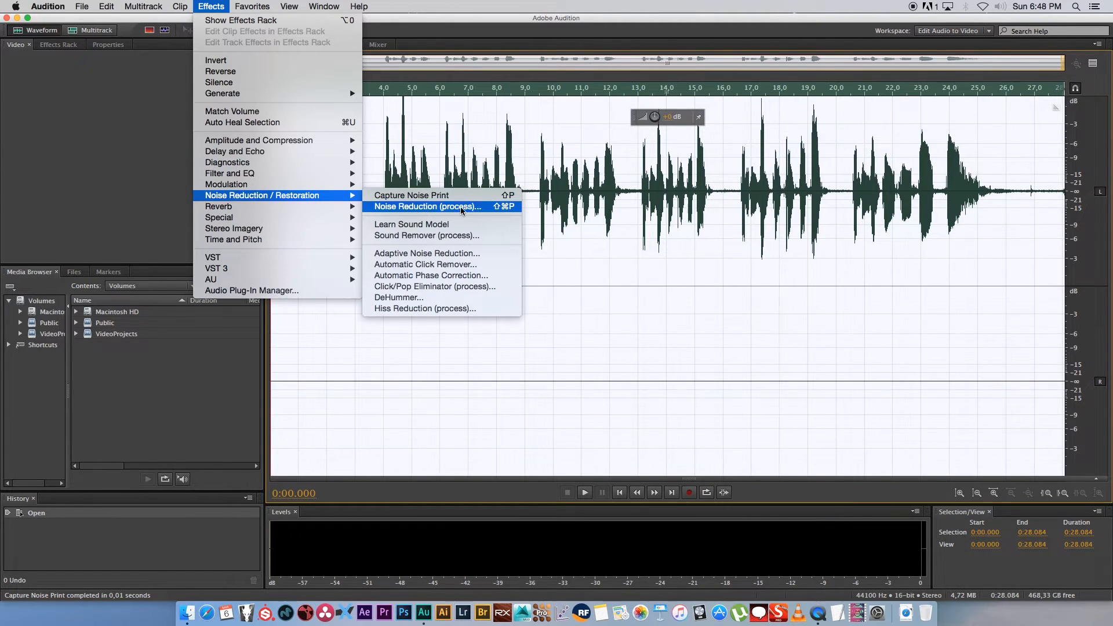
pyautogui.click(427, 207)
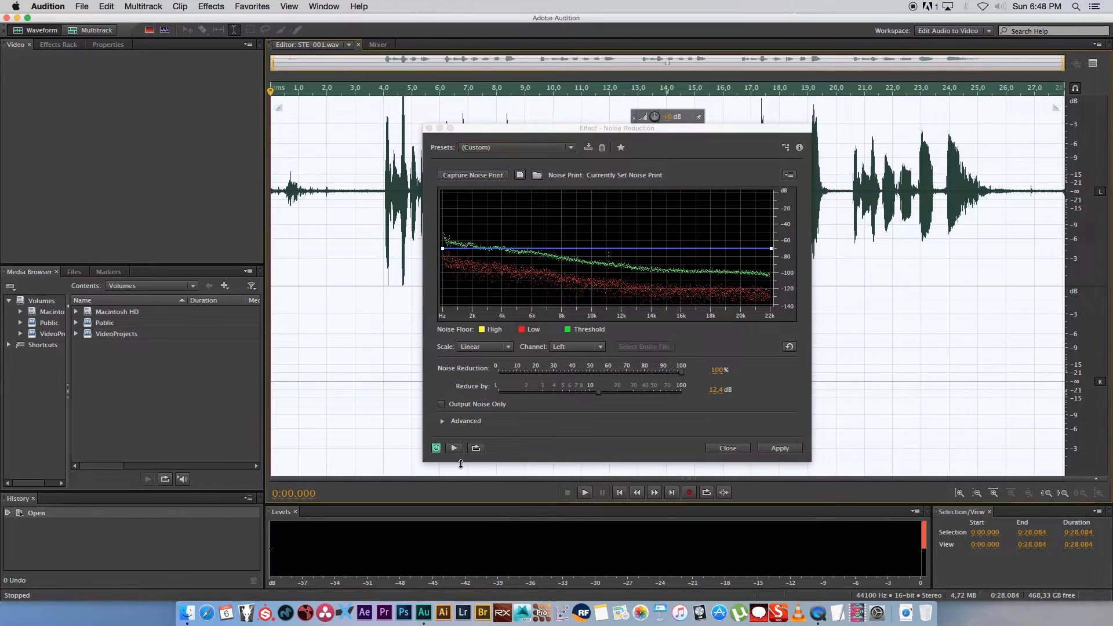
pyautogui.moveTo(454, 449)
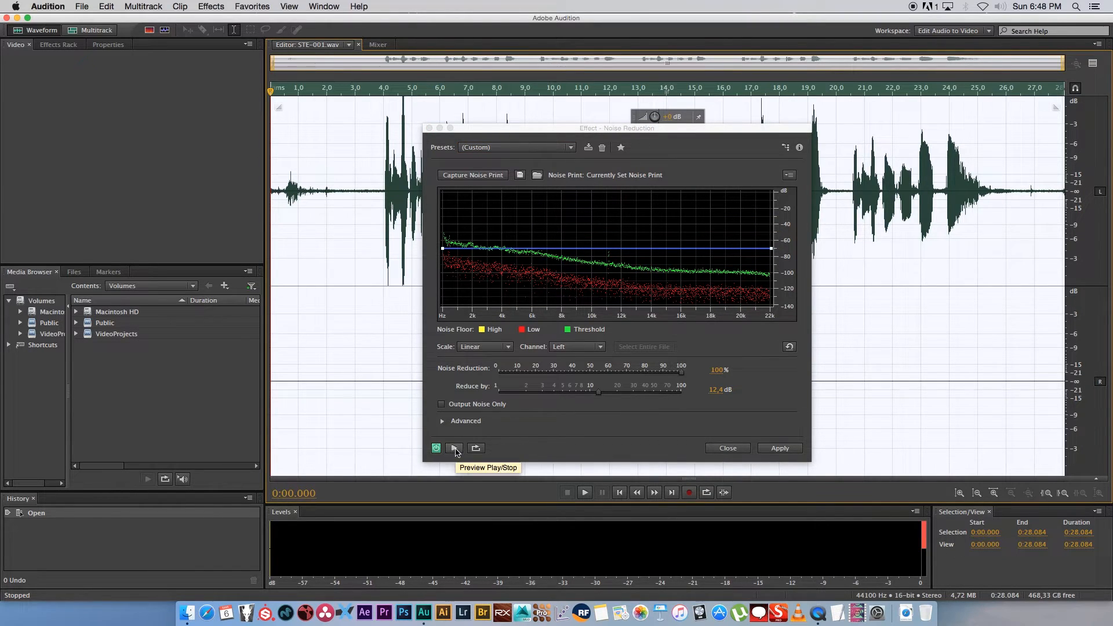
pyautogui.click(453, 448)
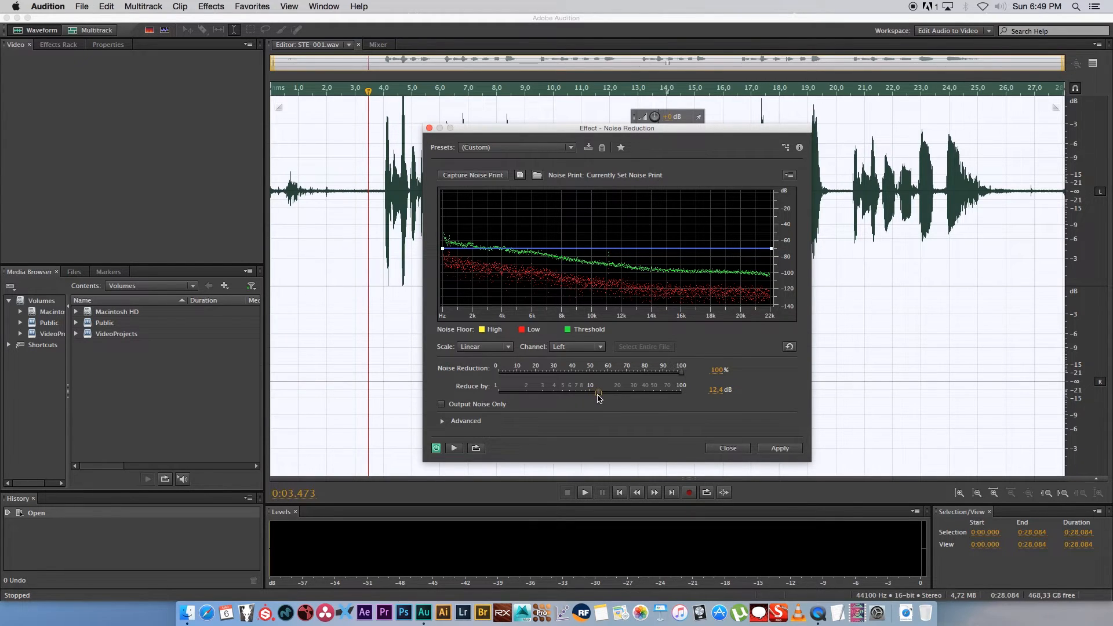
pyautogui.moveTo(596, 394); pyautogui.dragTo(600, 394)
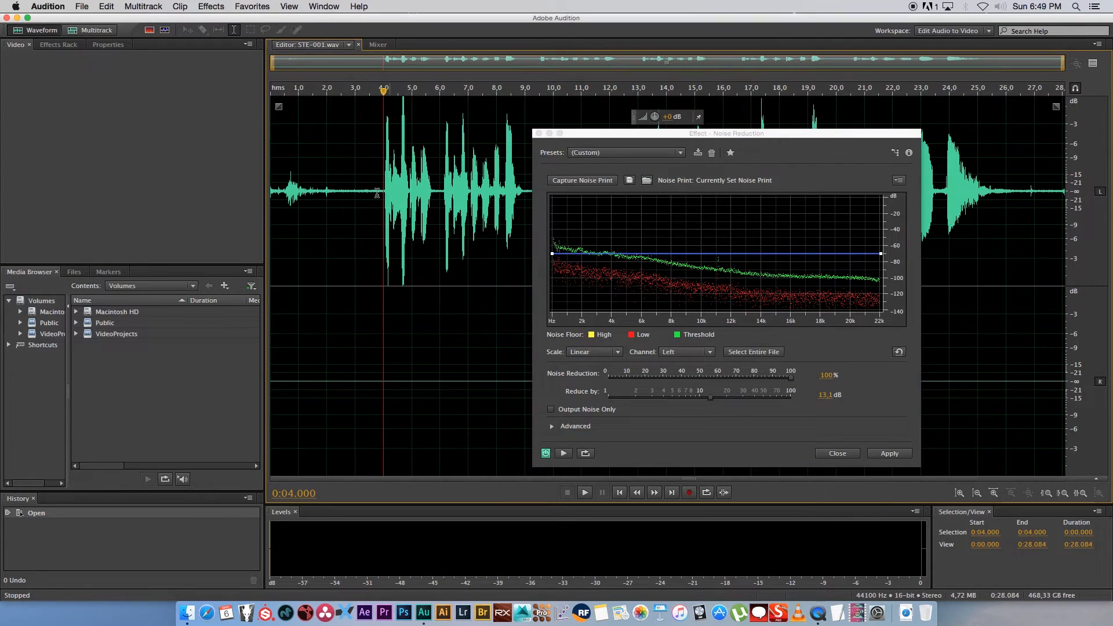
pyautogui.moveTo(563, 453)
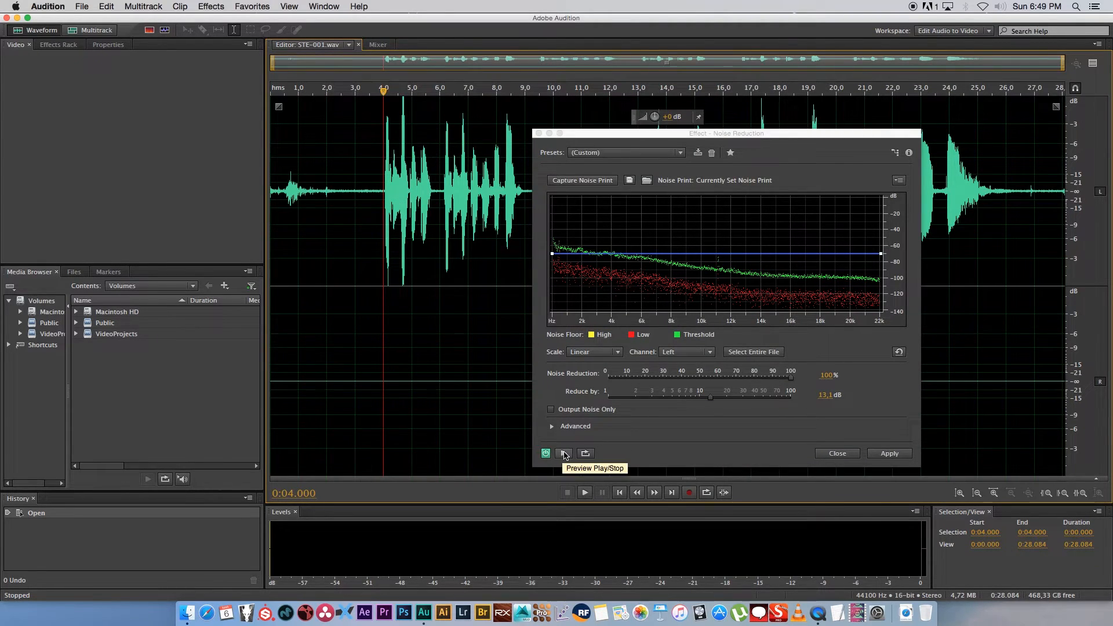
pyautogui.click(564, 454)
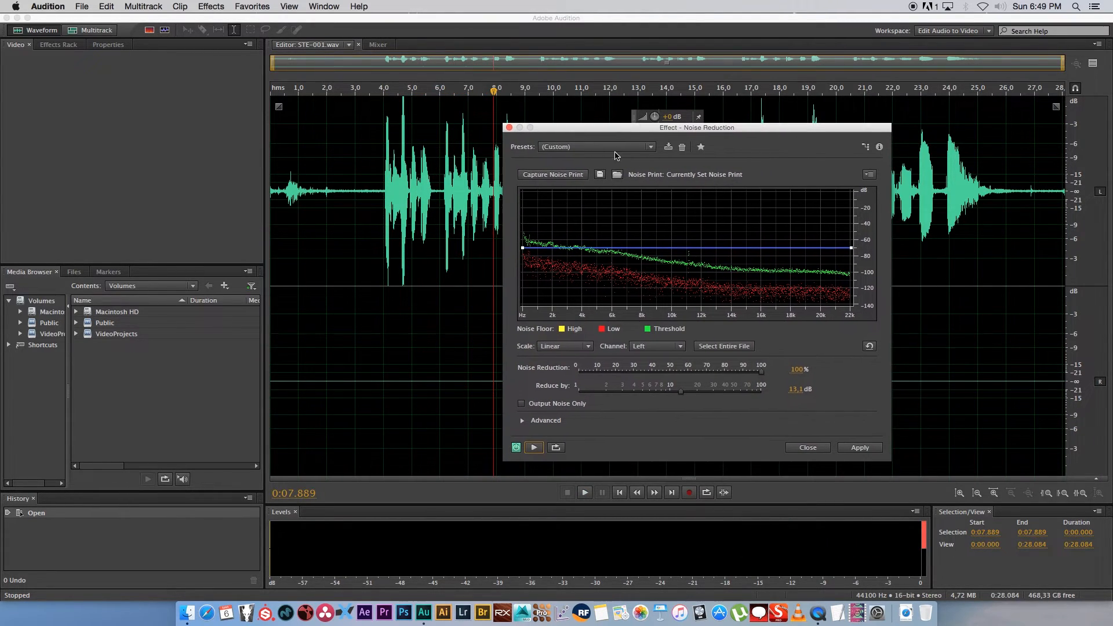
pyautogui.click(860, 448)
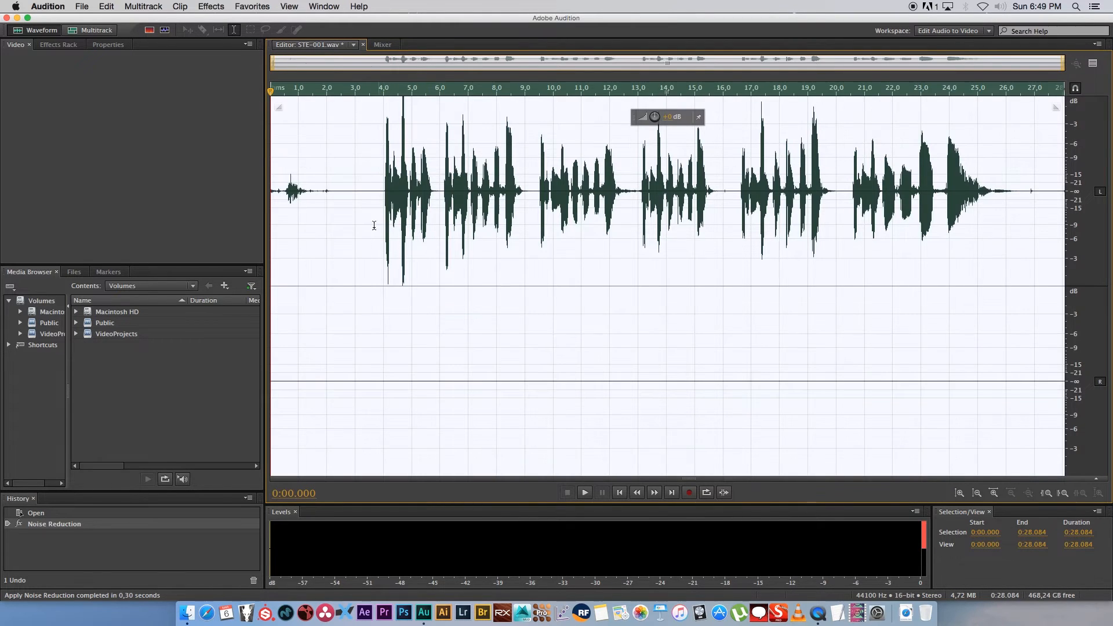
pyautogui.moveTo(890, 232)
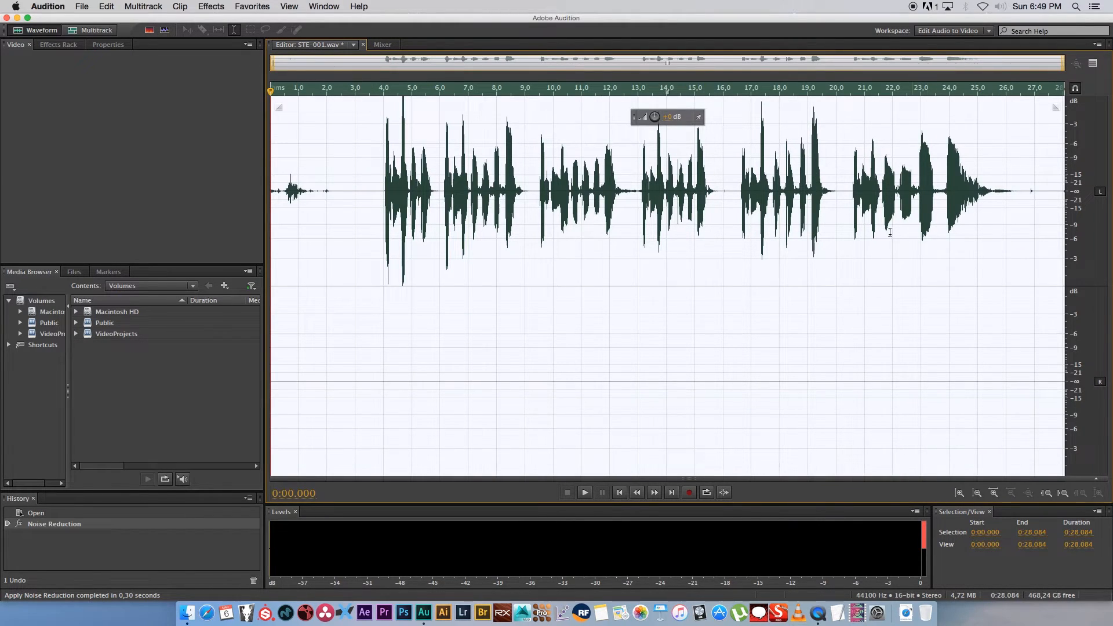
# Play part of the cleaned recording and select the ringing passage from 16.4 to 20.3 s
pyautogui.click(357, 190)
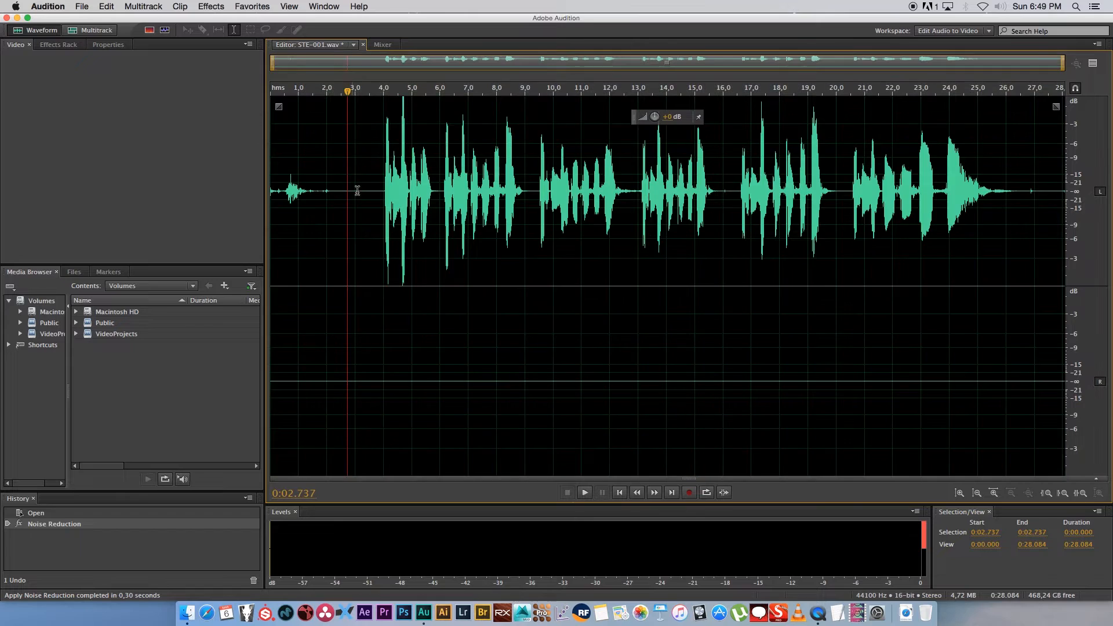
pyautogui.click(584, 493)
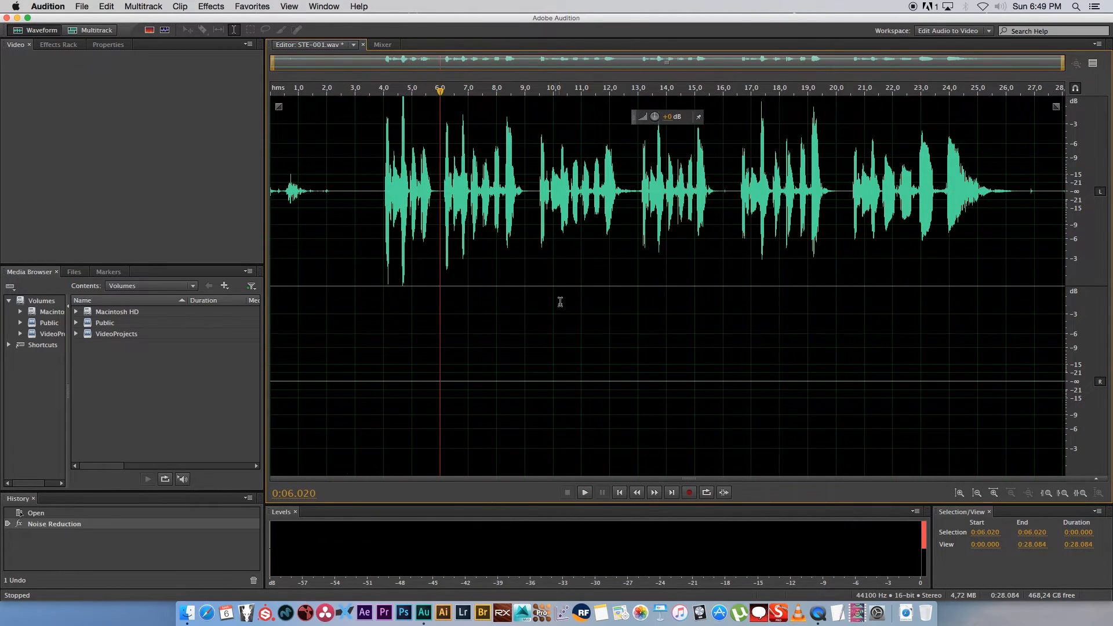
pyautogui.moveTo(778, 219)
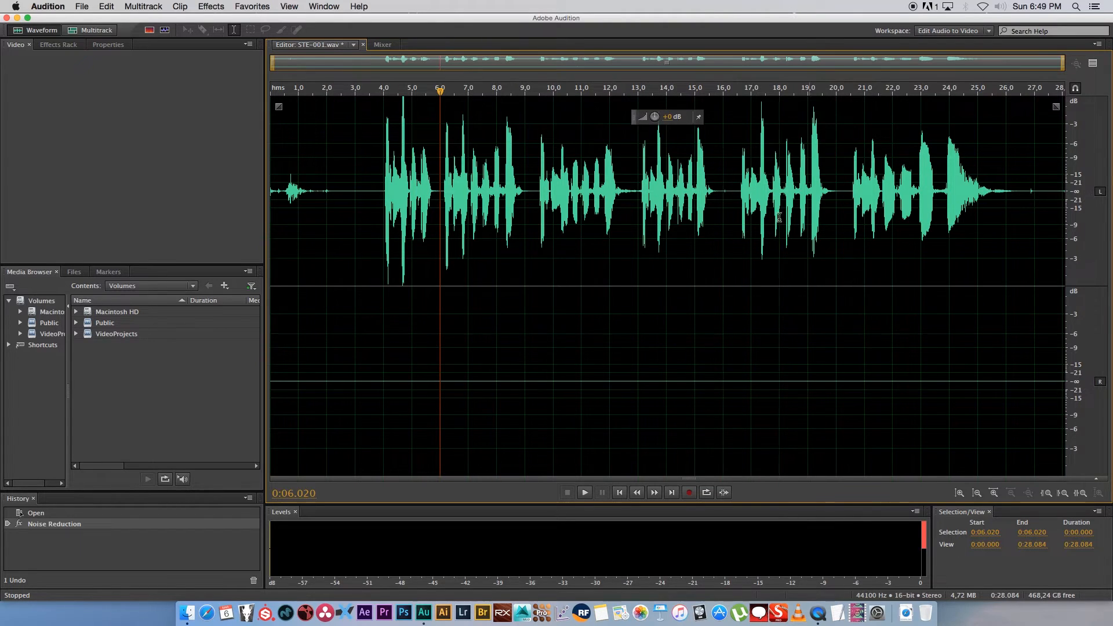
pyautogui.moveTo(734, 176)
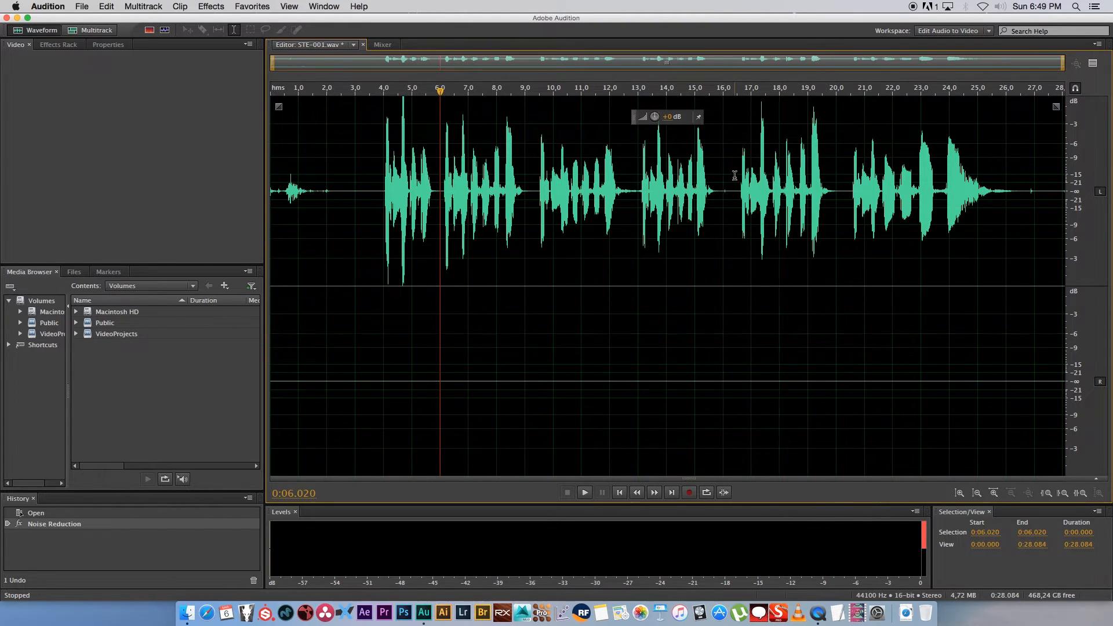
pyautogui.moveTo(735, 192); pyautogui.dragTo(844, 192)
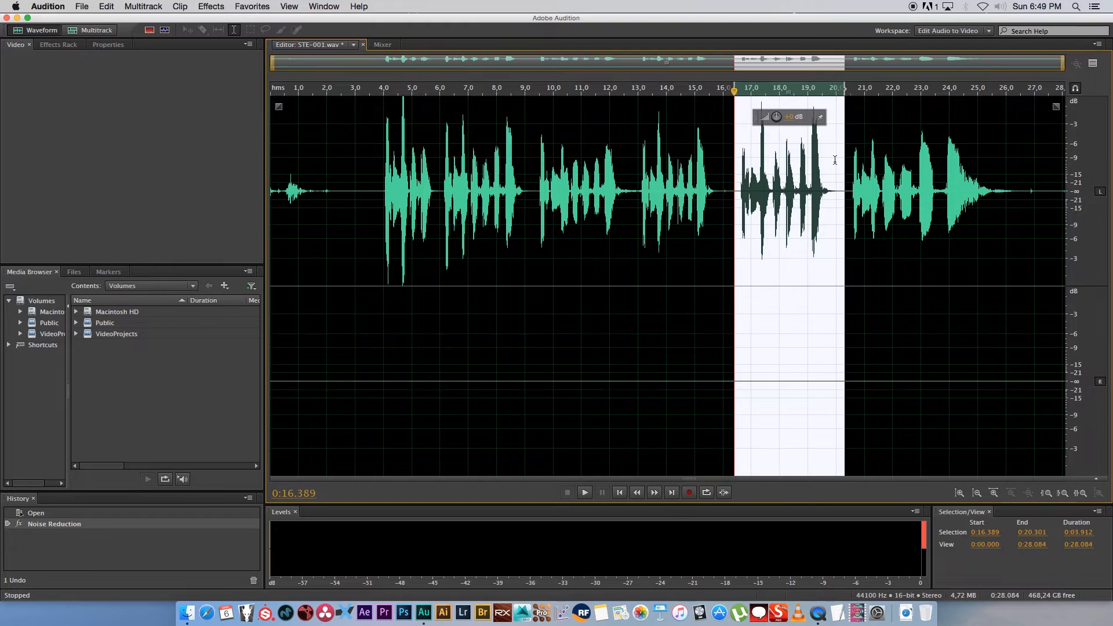
# Switch to the Spectral Frequency Display to view the recording as a spectrogram
pyautogui.click(584, 493)
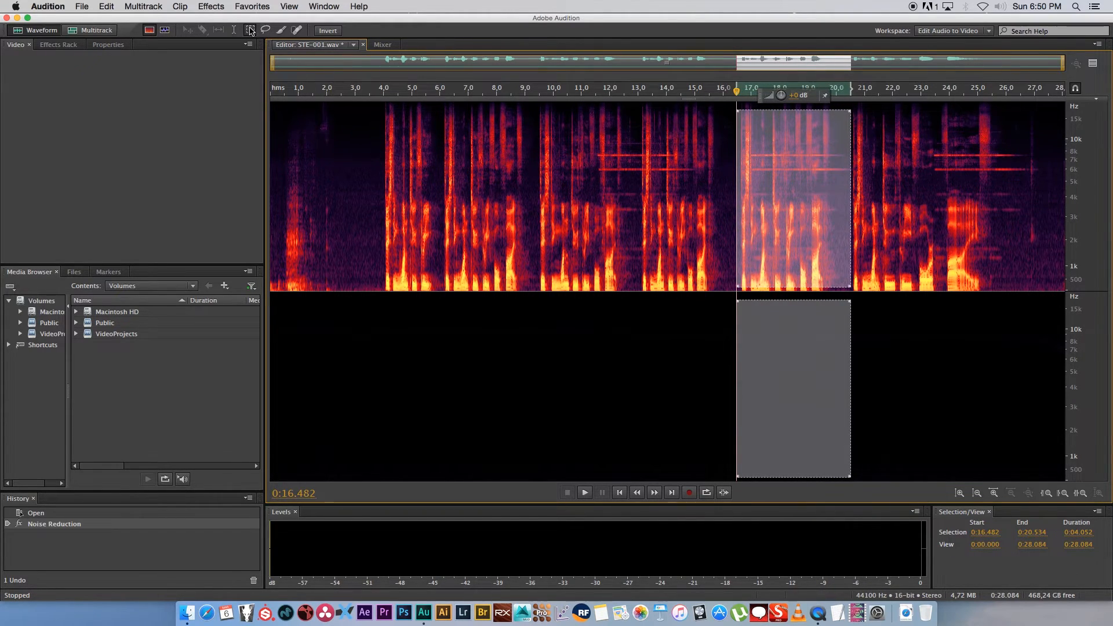
pyautogui.moveTo(249, 31)
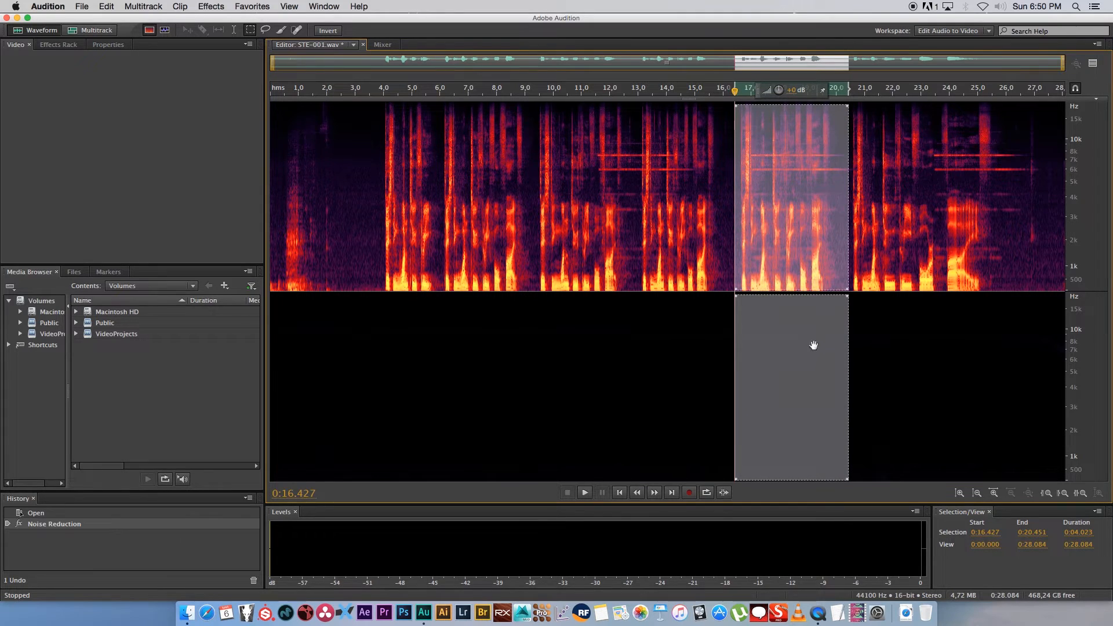
pyautogui.moveTo(1081, 493)
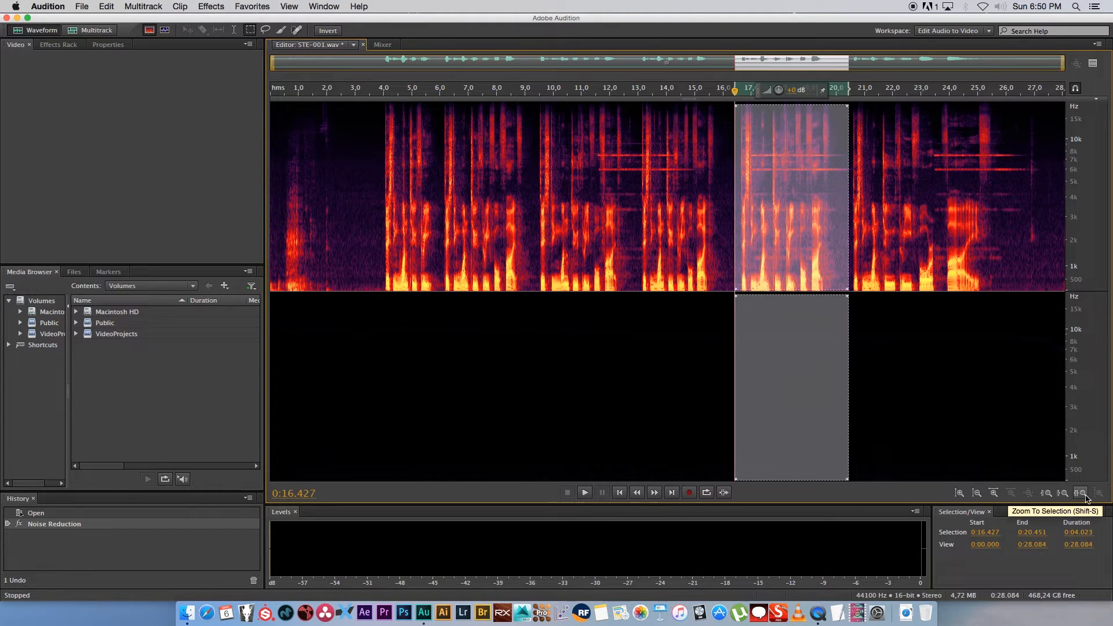
# Zoom to the selected 16.2–22.1 s passage and clear the time selection
pyautogui.click(1081, 493)
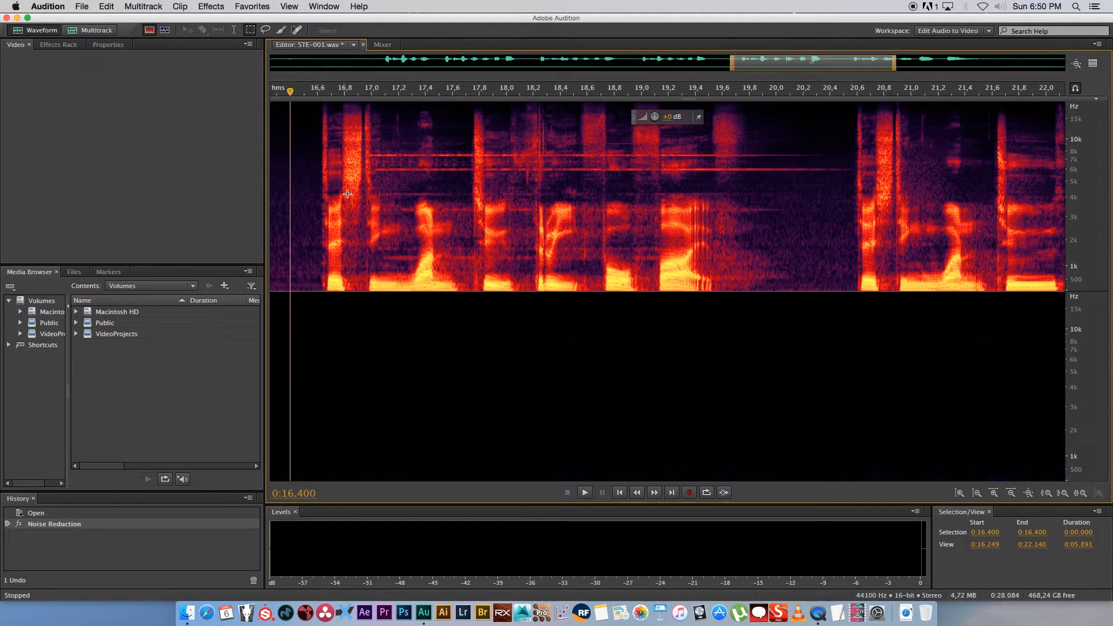
pyautogui.click(584, 493)
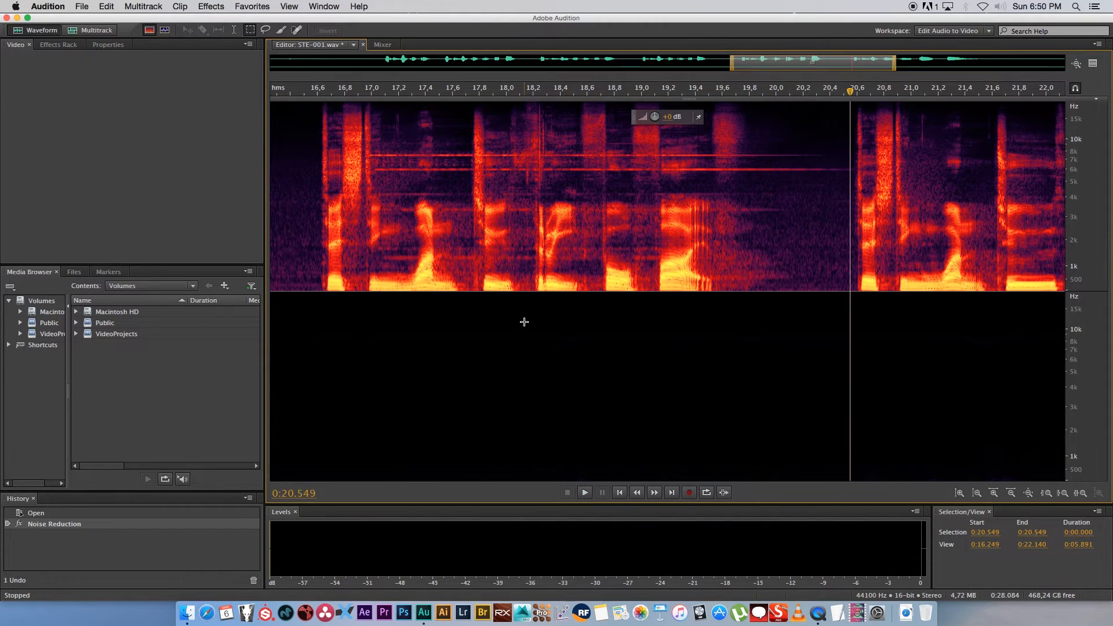
pyautogui.moveTo(684, 258)
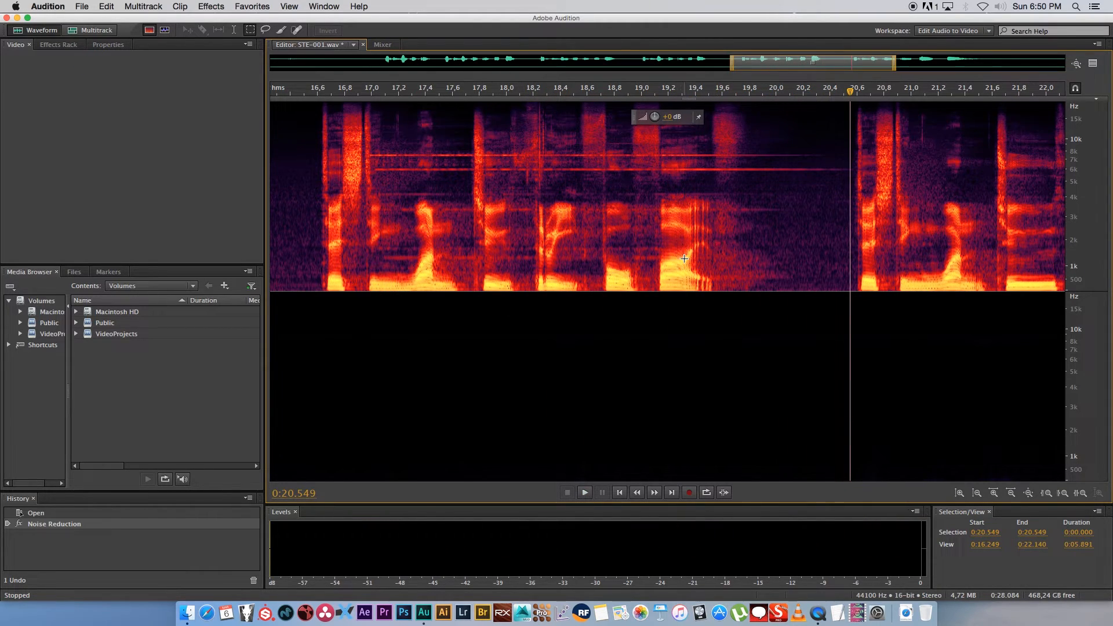
pyautogui.moveTo(357, 169)
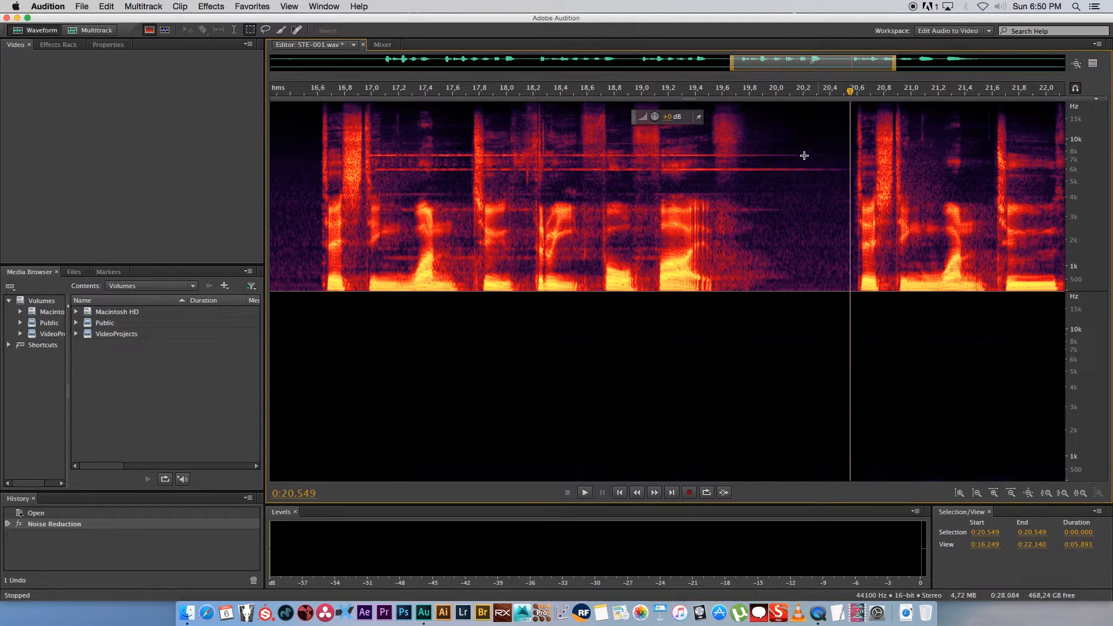
pyautogui.moveTo(379, 199)
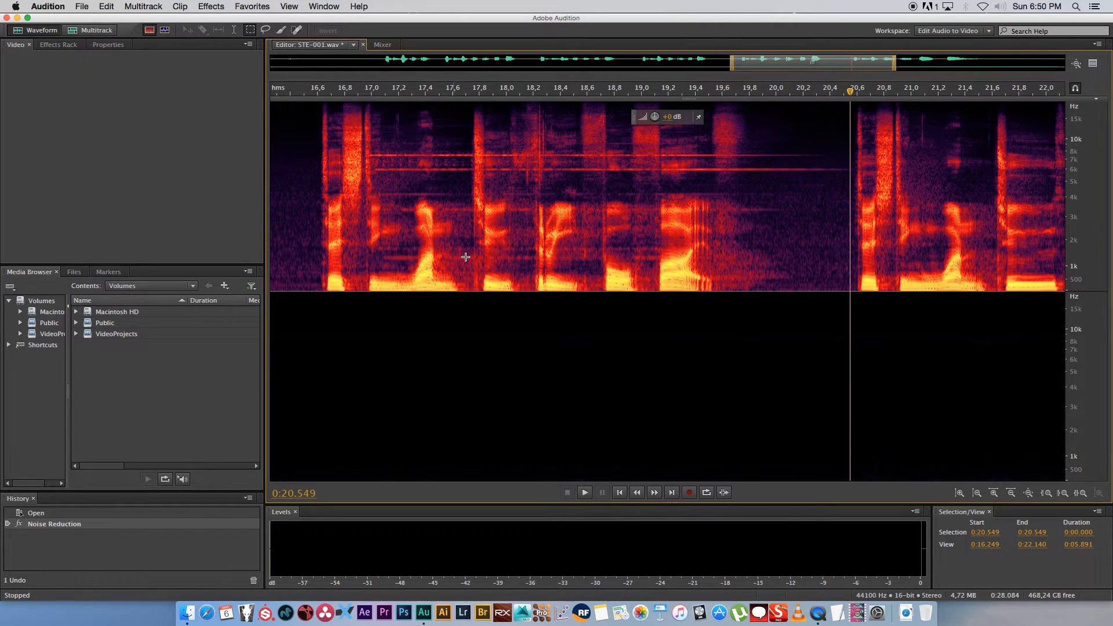
pyautogui.moveTo(487, 262)
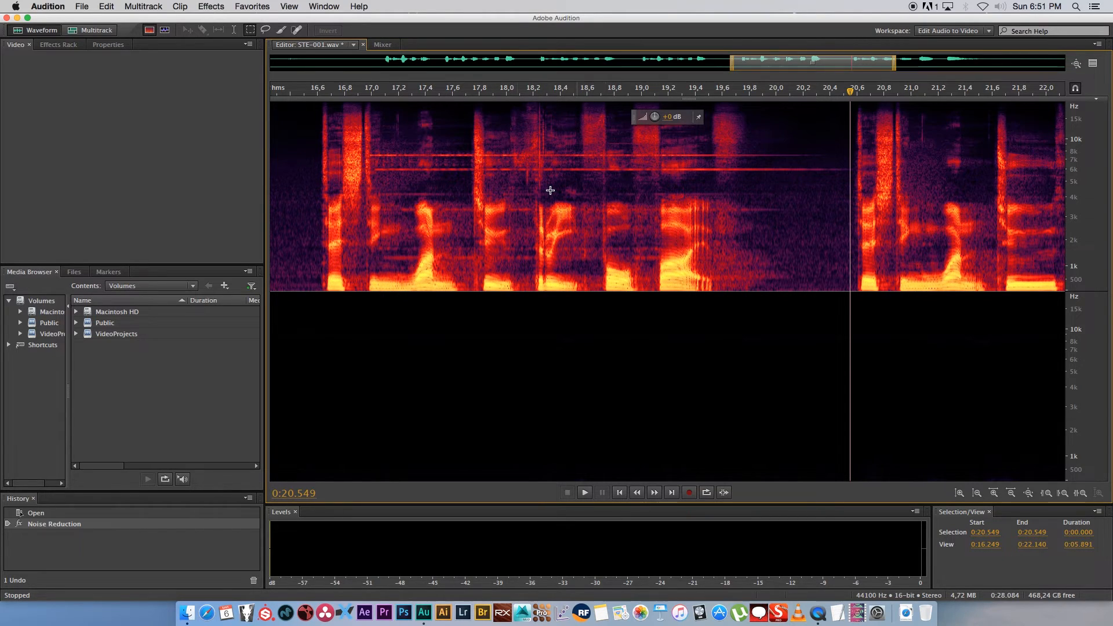
pyautogui.moveTo(361, 167)
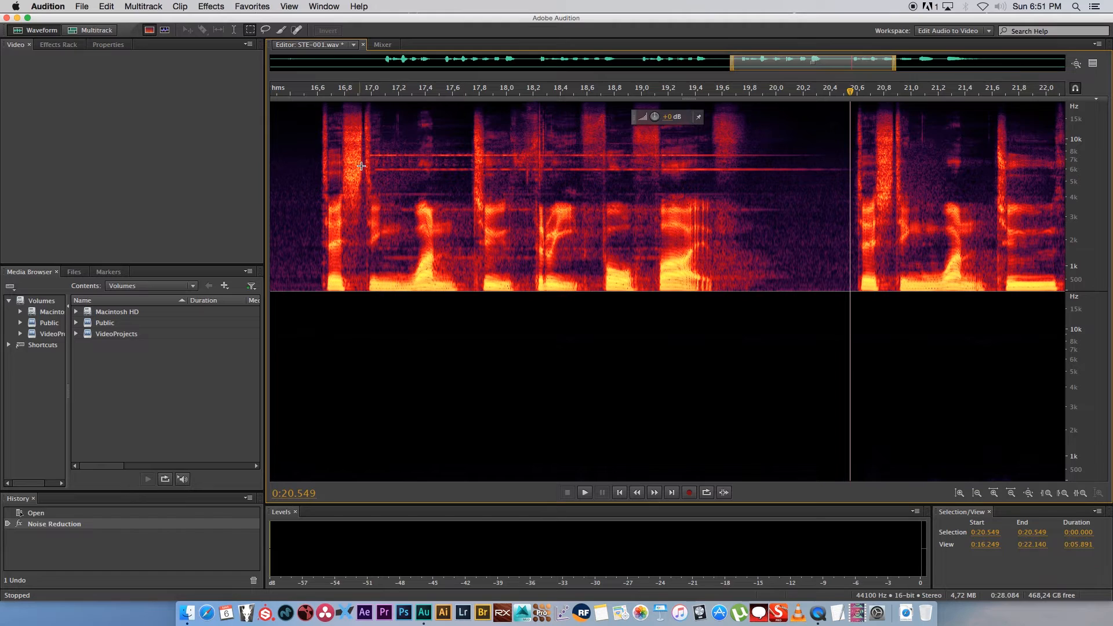
pyautogui.moveTo(384, 187)
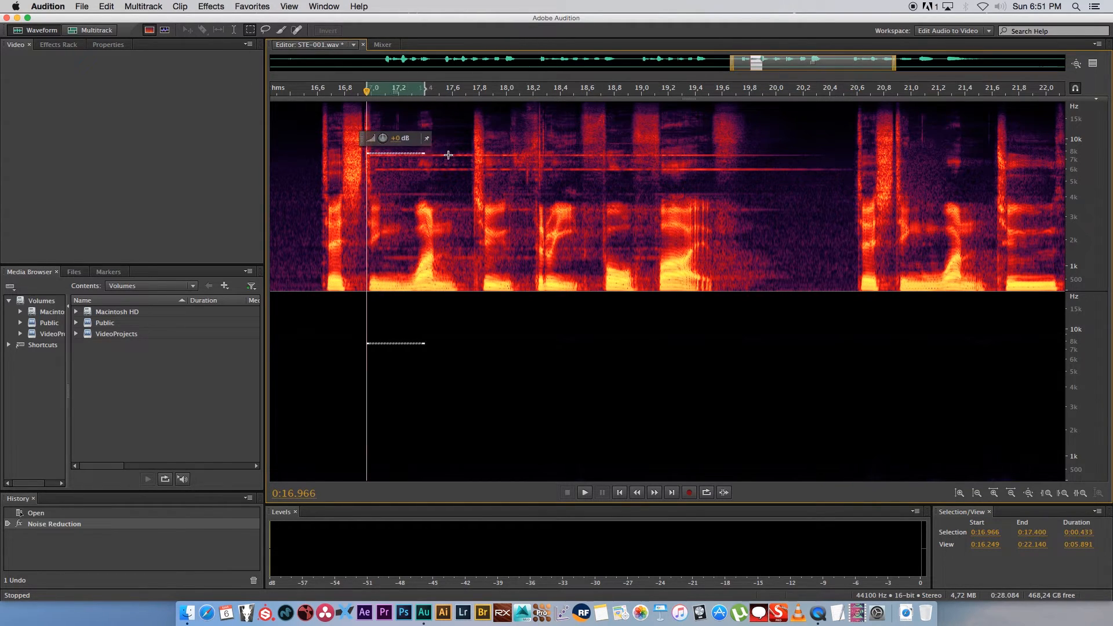
# Marquee-select and delete the upper ringing lines around 6–8 kHz, then clear the selection
pyautogui.moveTo(427, 155); pyautogui.dragTo(830, 158)
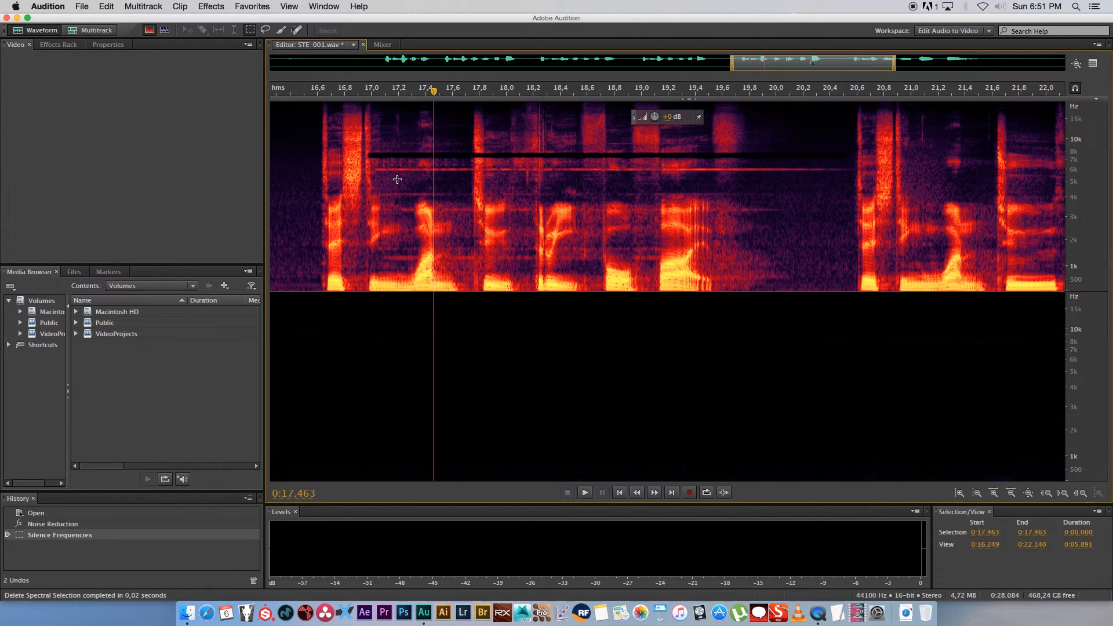
pyautogui.moveTo(471, 155)
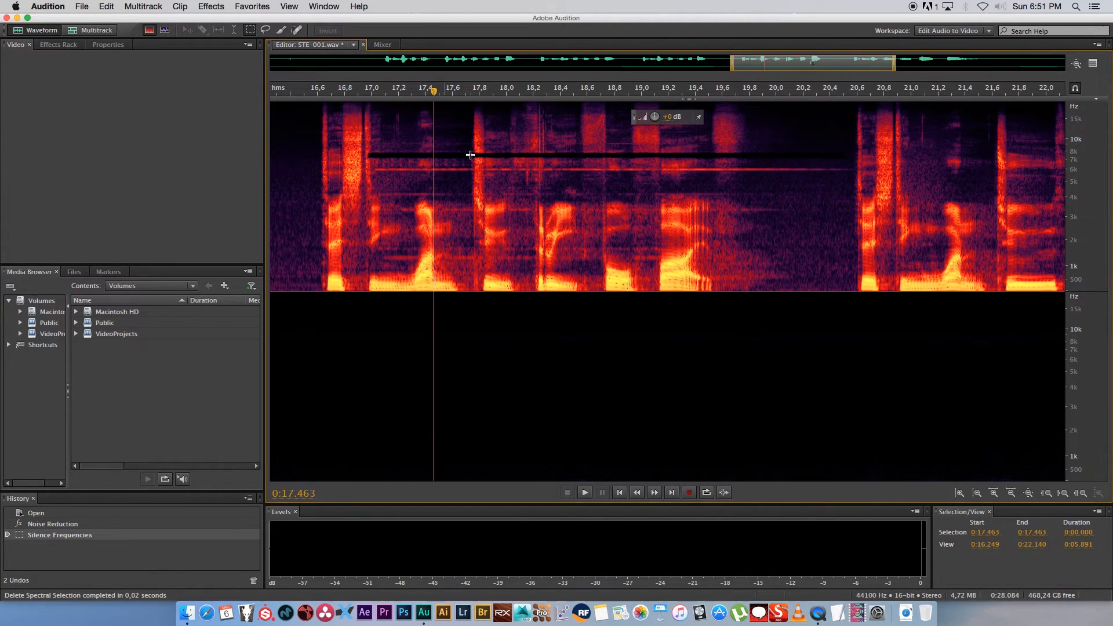
pyautogui.moveTo(370, 168)
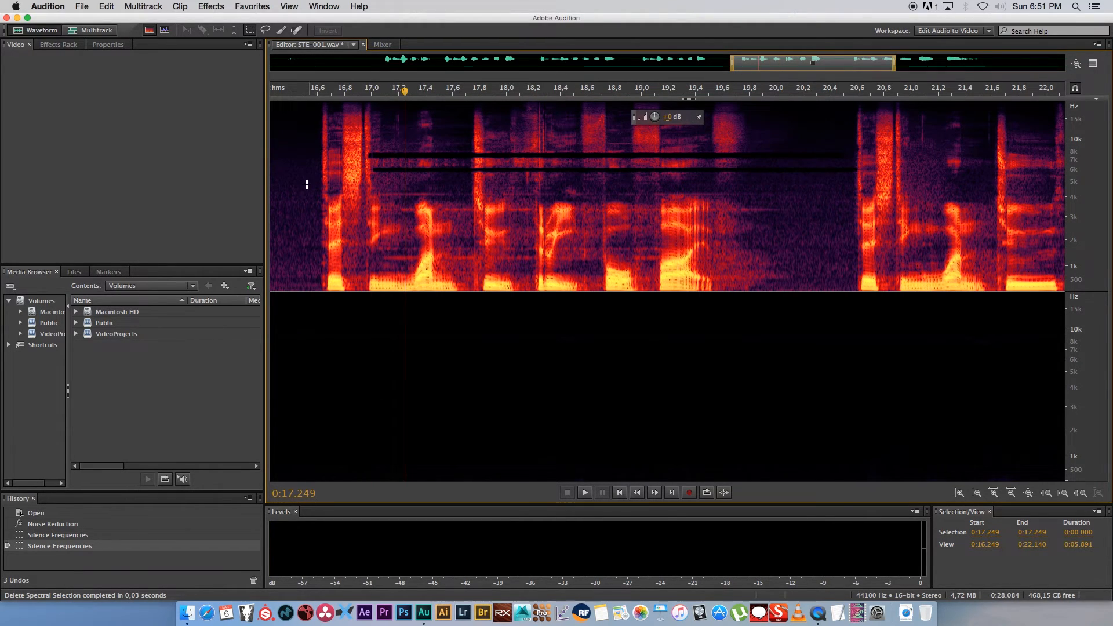
pyautogui.click(584, 492)
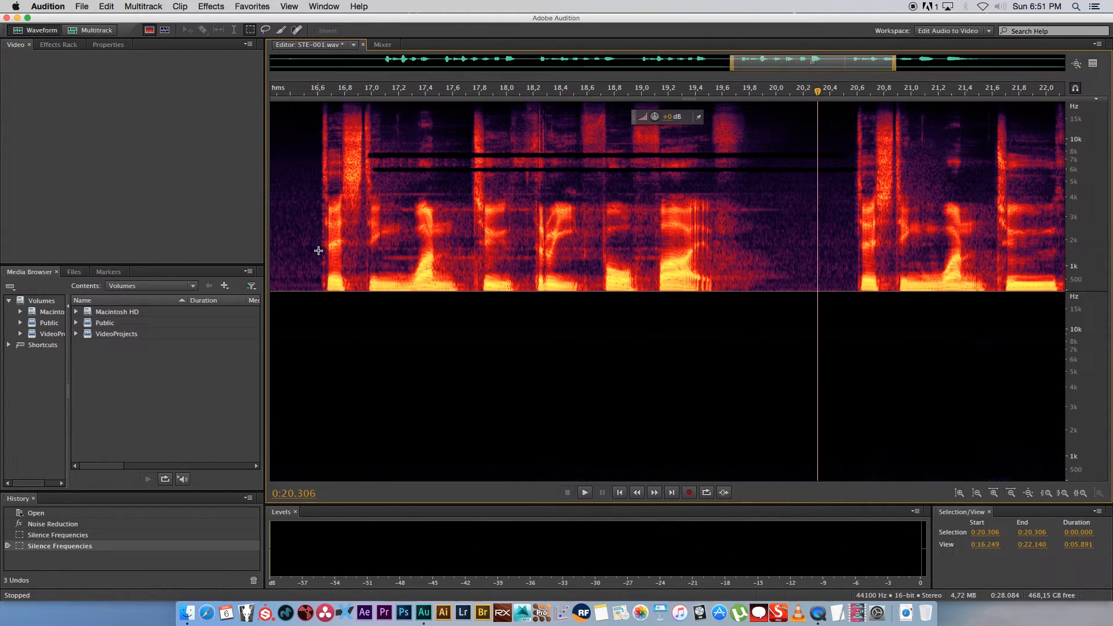
pyautogui.moveTo(670, 195)
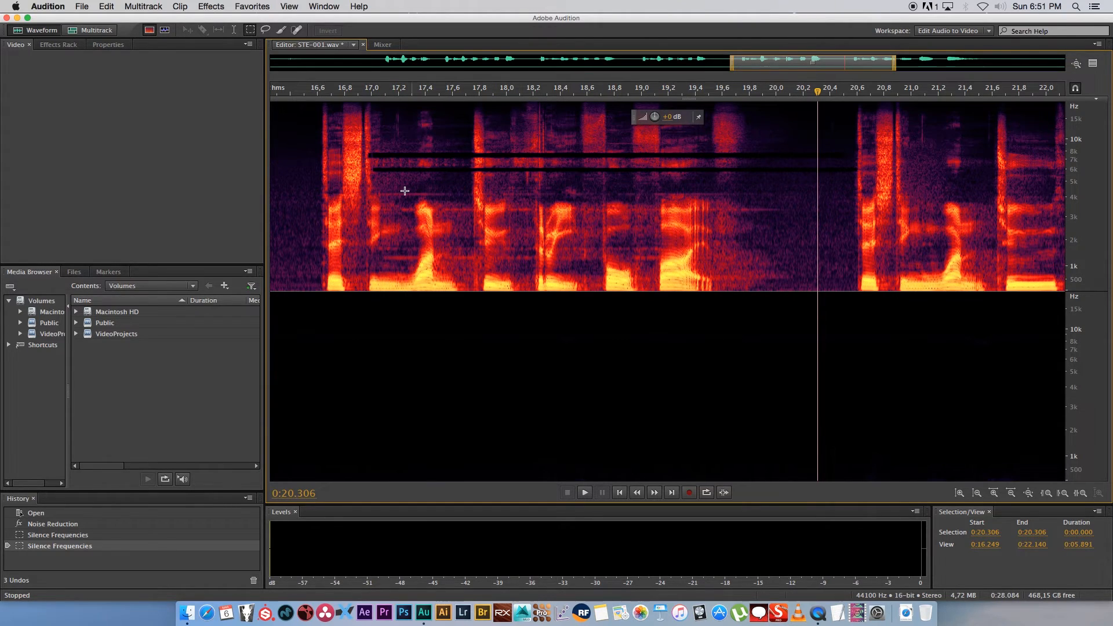
# Marquee-select and delete the lower ringing lines near 4 kHz, 3 kHz and 1.5 kHz
pyautogui.moveTo(375, 196); pyautogui.dragTo(592, 195)
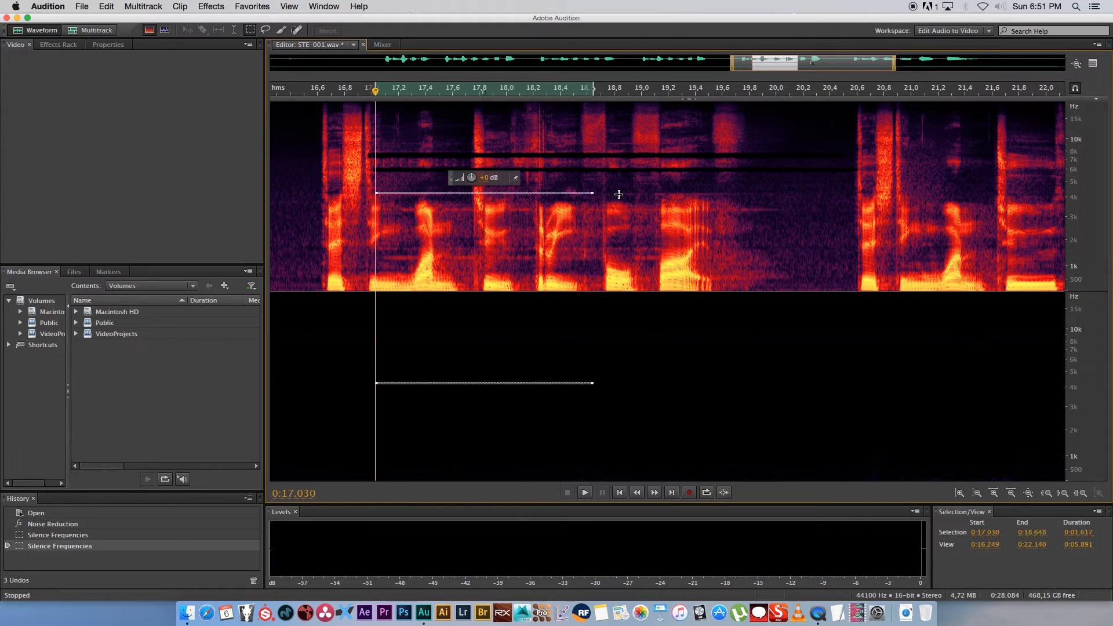
pyautogui.moveTo(592, 196); pyautogui.dragTo(820, 195)
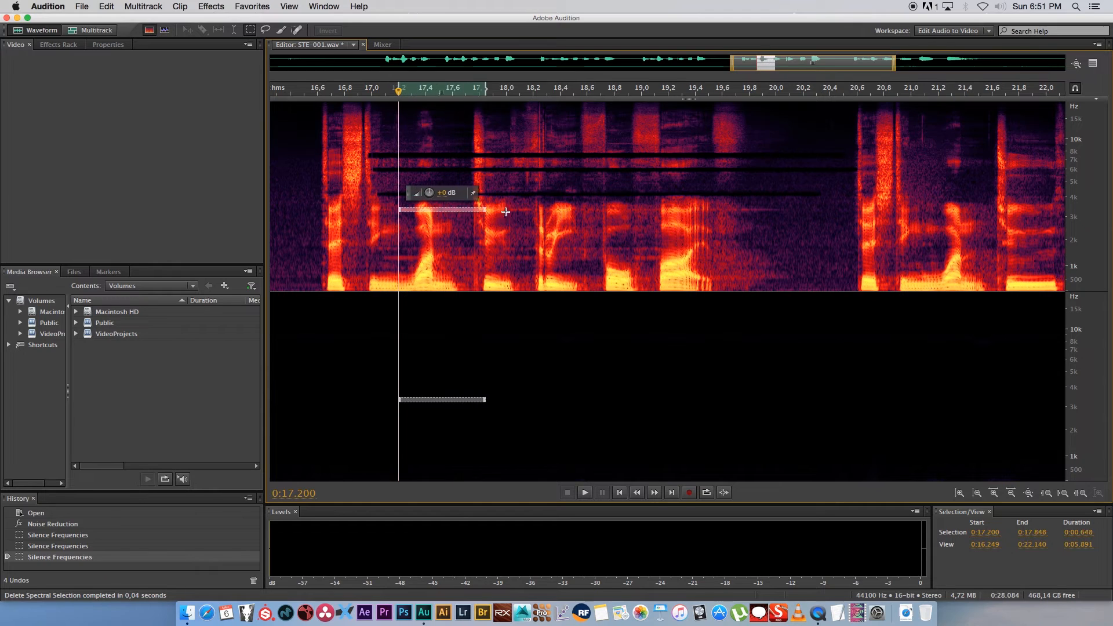
pyautogui.moveTo(504, 211); pyautogui.dragTo(795, 211)
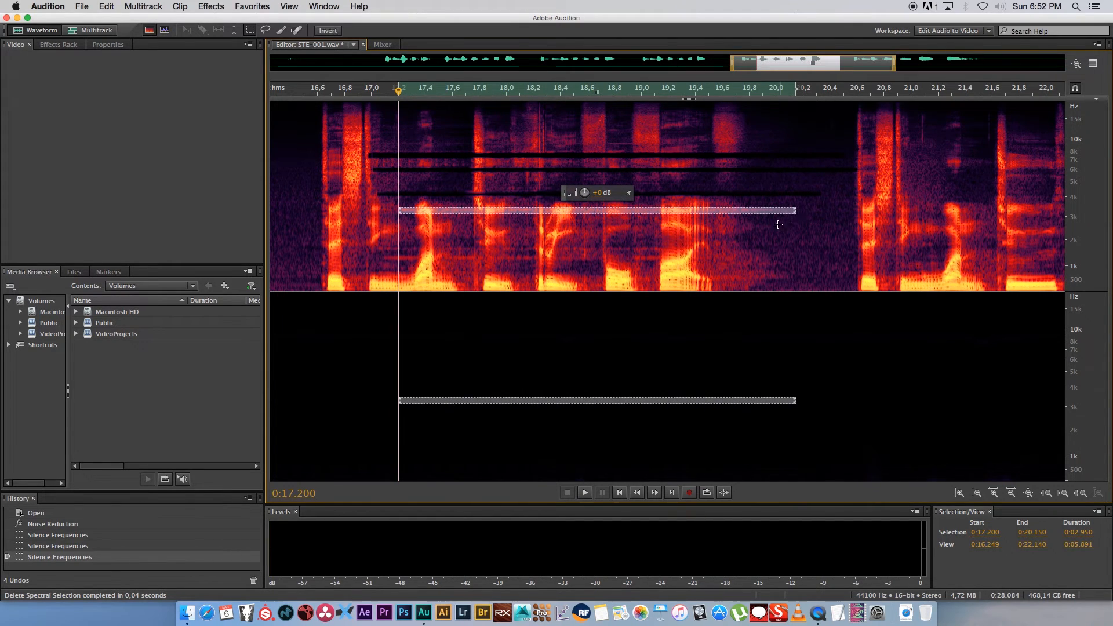
pyautogui.click(392, 258)
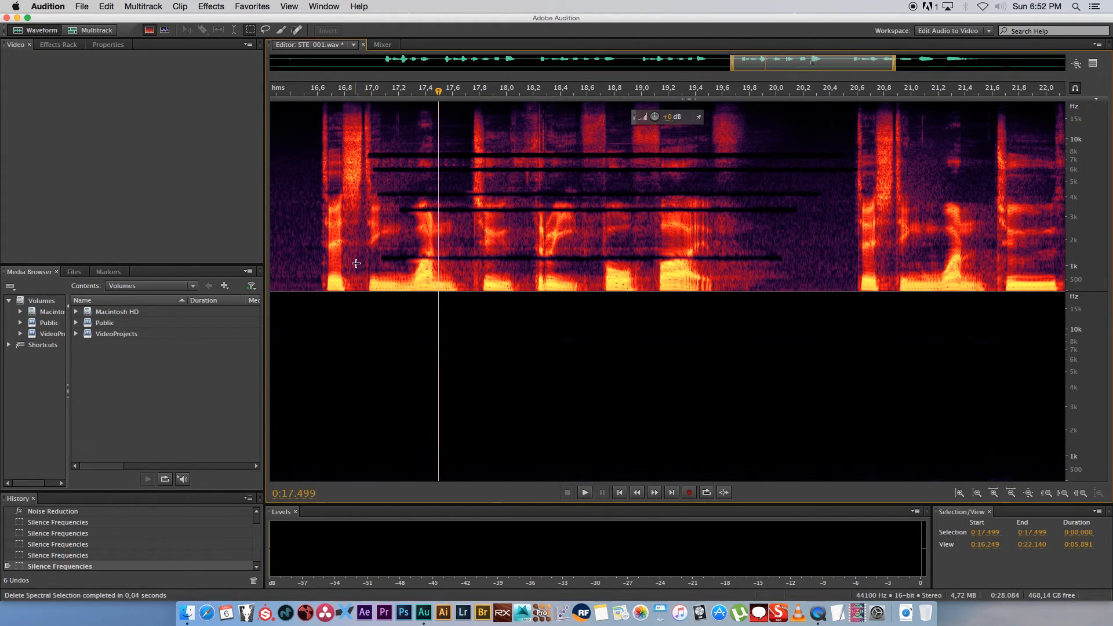
pyautogui.moveTo(352, 254)
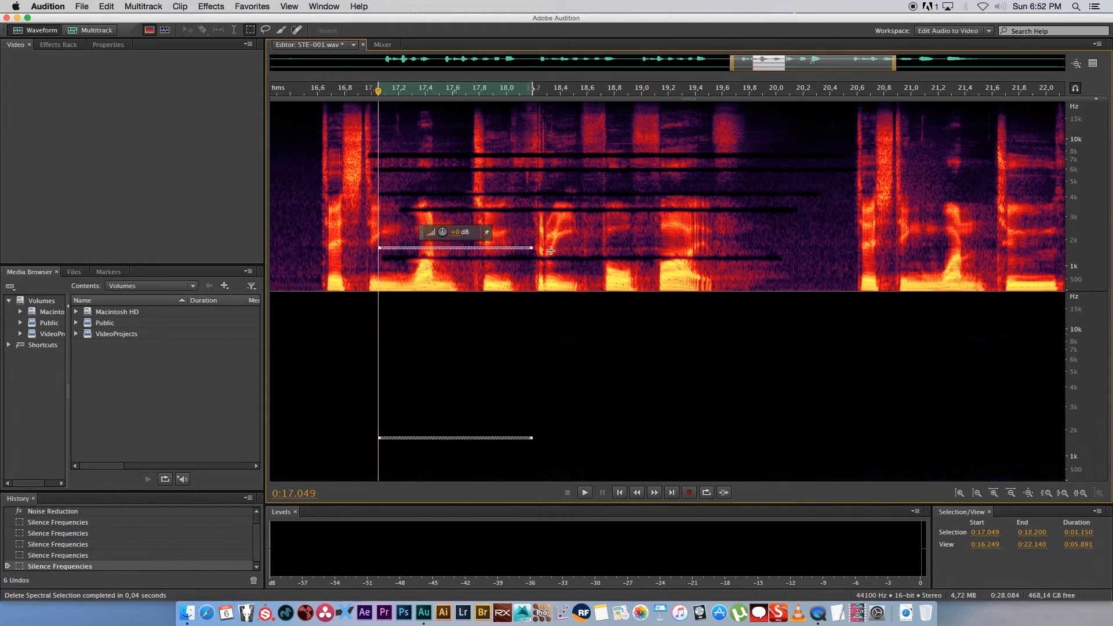
pyautogui.moveTo(531, 250); pyautogui.dragTo(787, 250)
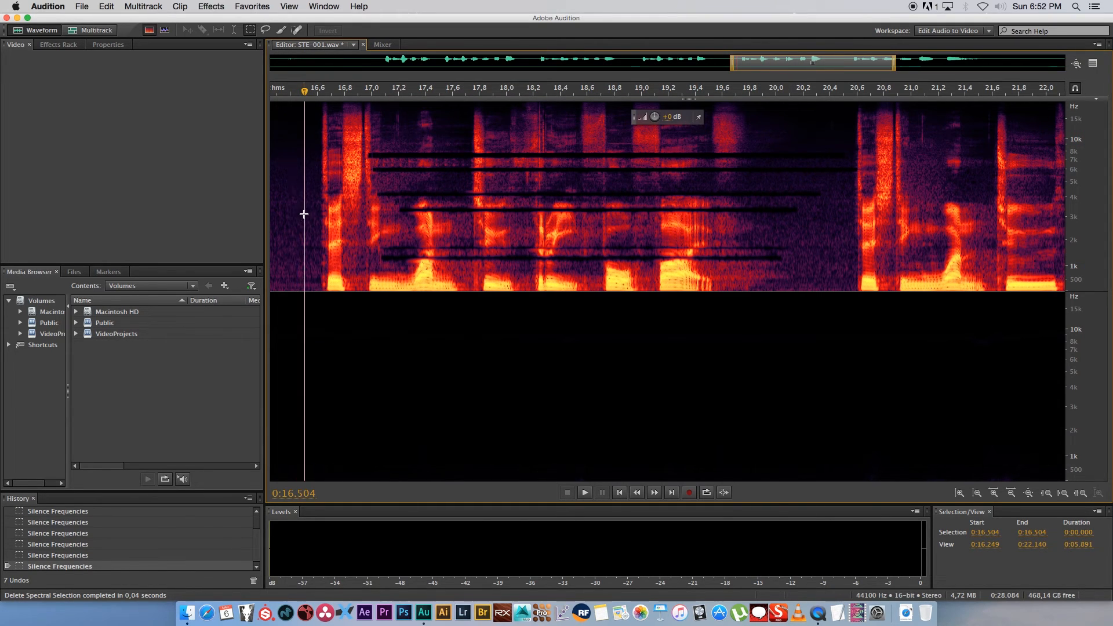
pyautogui.click(585, 492)
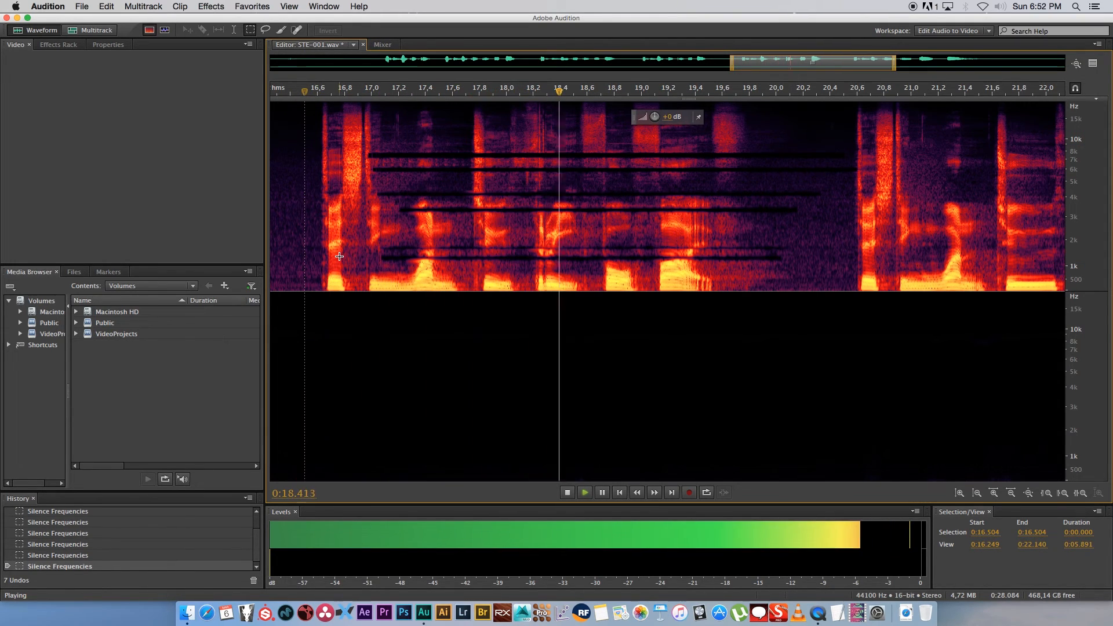
pyautogui.click(567, 493)
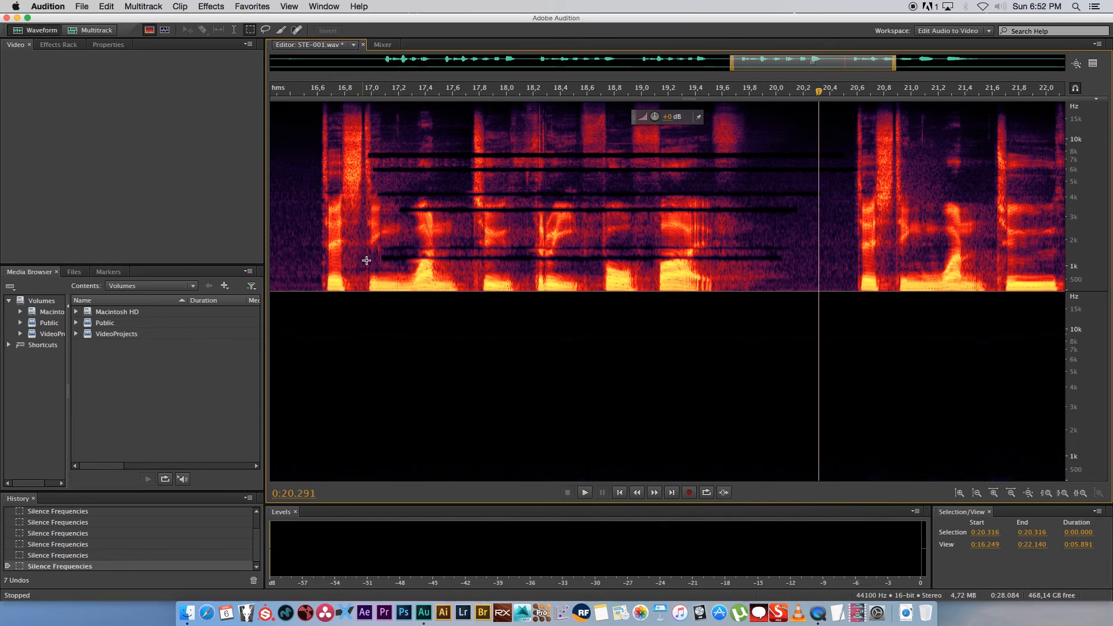
pyautogui.click(584, 492)
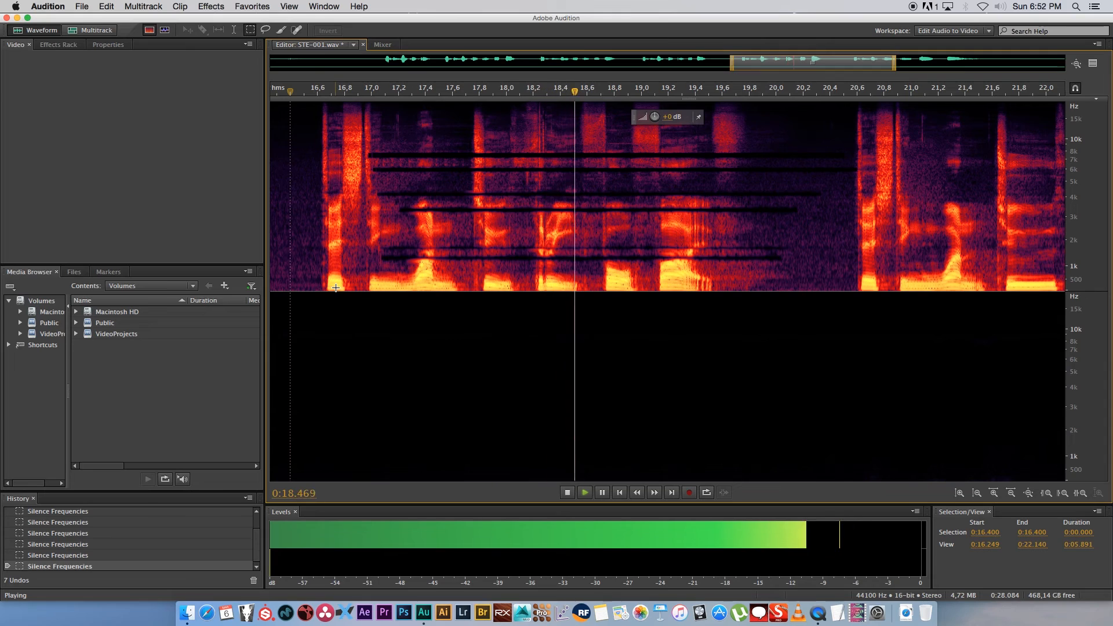
pyautogui.click(568, 493)
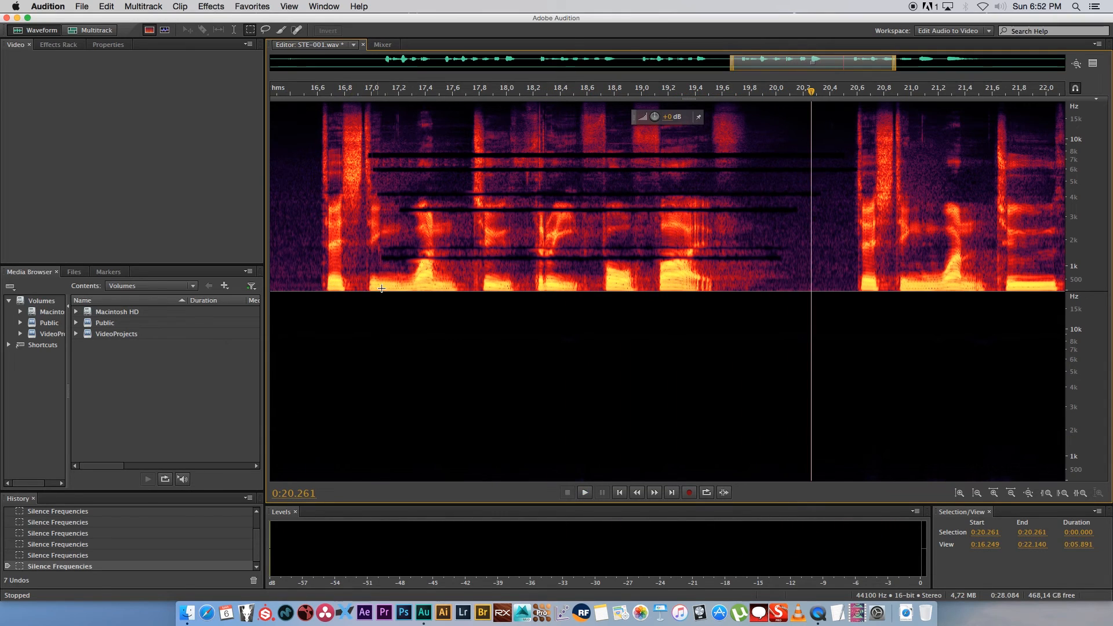